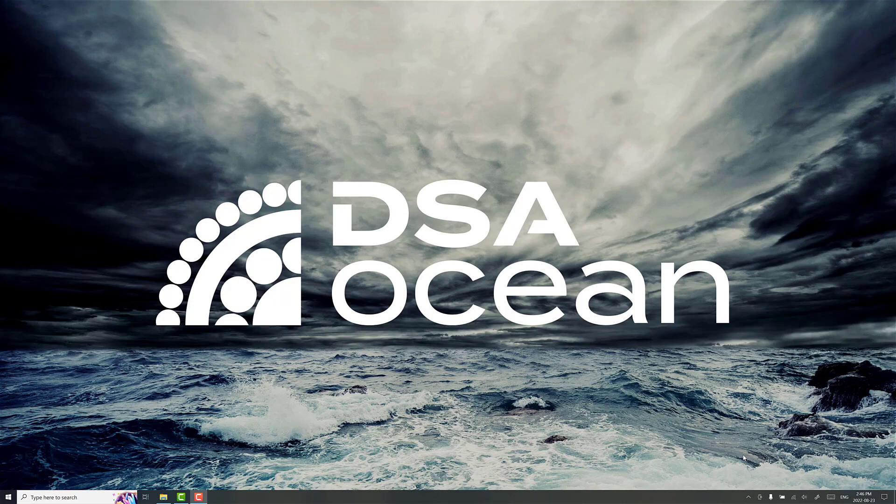
Step: Search the taskbar for 'delf' to find the DELFTship app
left_click(8, 497)
type("delf")
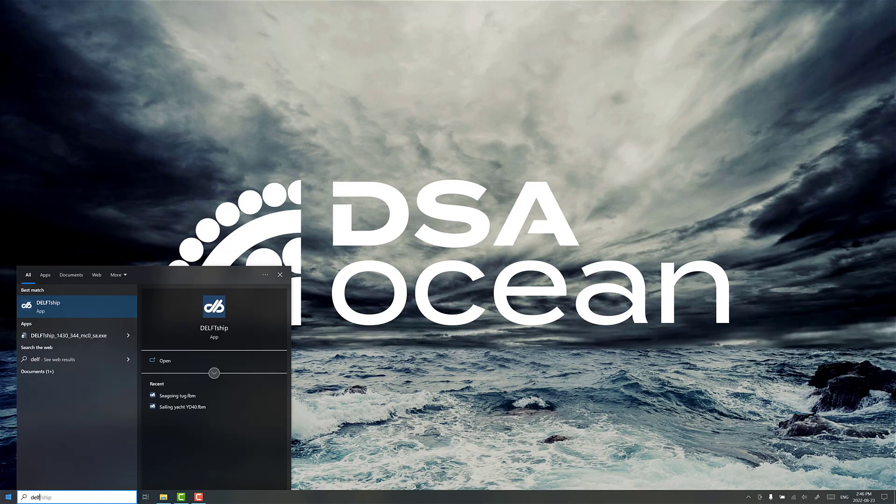
Step: Launch DELFTship, browse the Load dialog, then cancel it to view the Seagoing tug hull
left_click(48, 306)
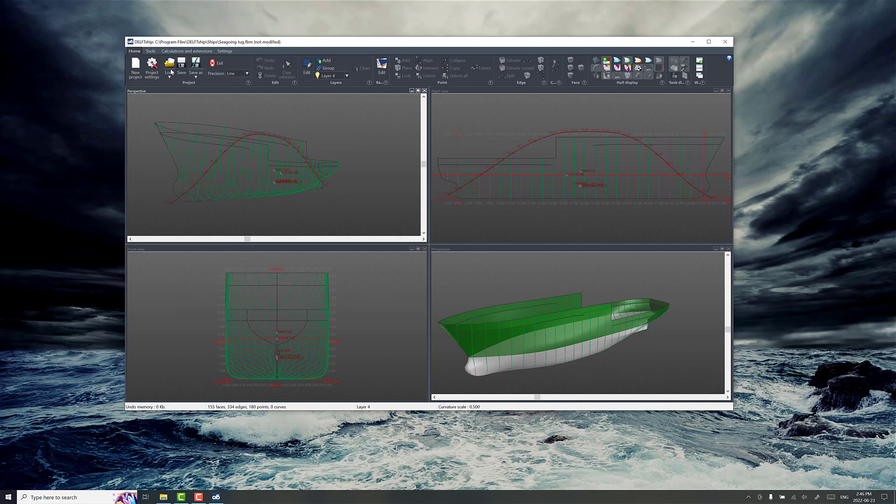
left_click(168, 65)
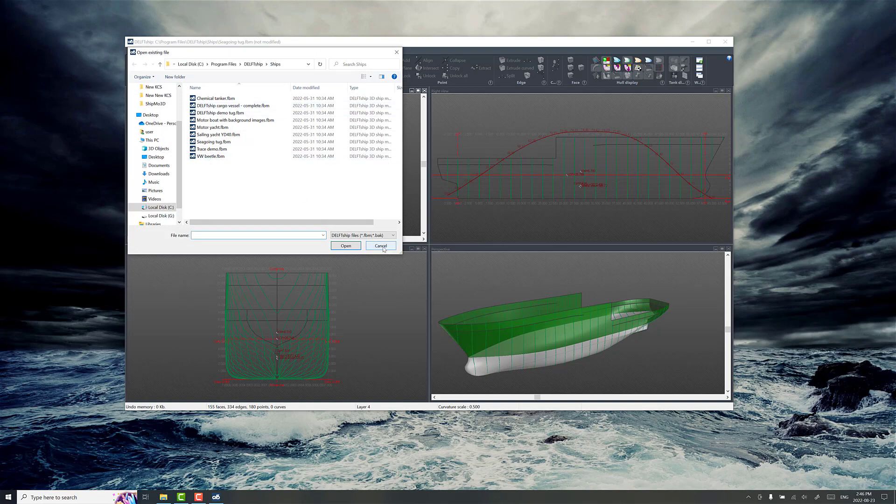
left_click(380, 245)
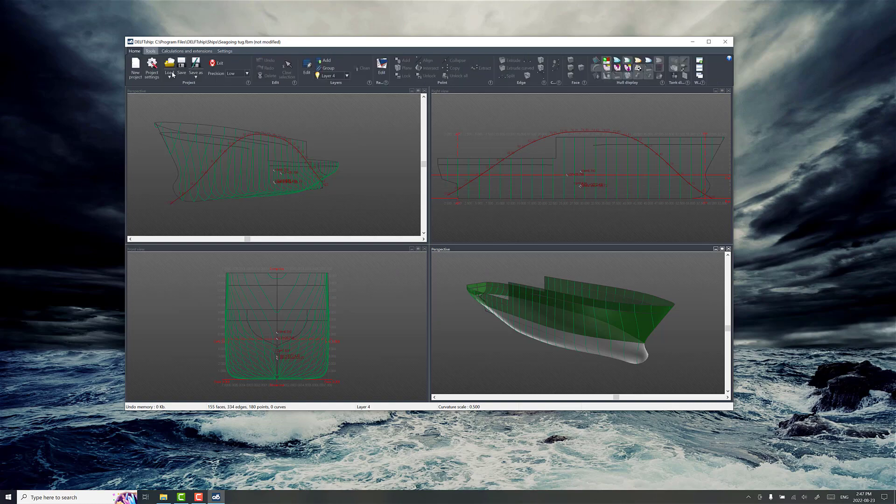
Step: Export 'Seagoing tug.obj' as Wavefront OBJ into Documents > ShipMo3D Sample Projects v4 > SeagoingTug
left_click(196, 65)
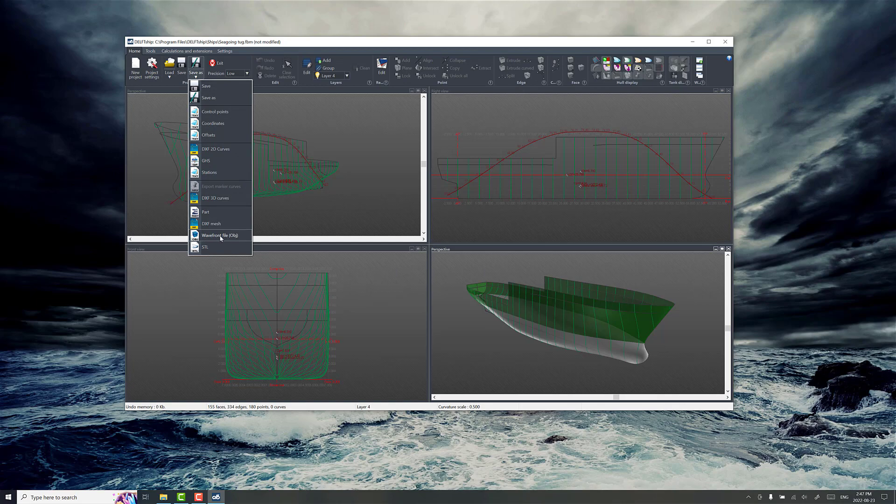
left_click(220, 235)
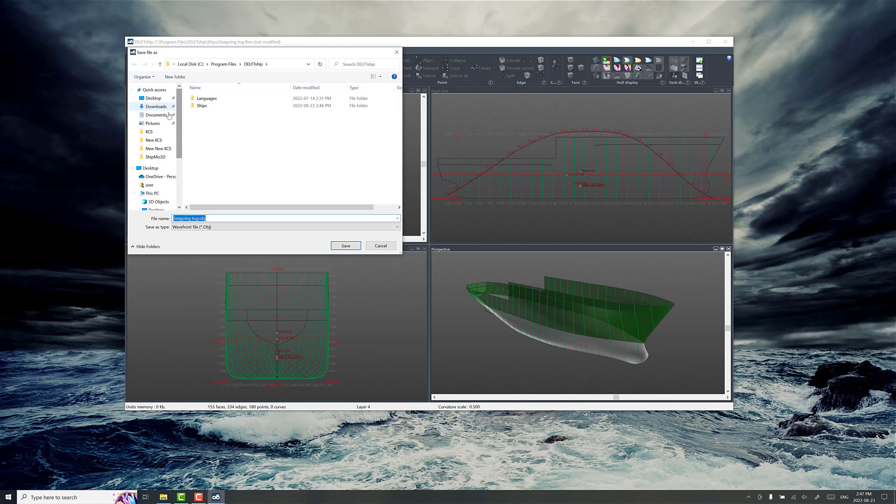
left_click(155, 115)
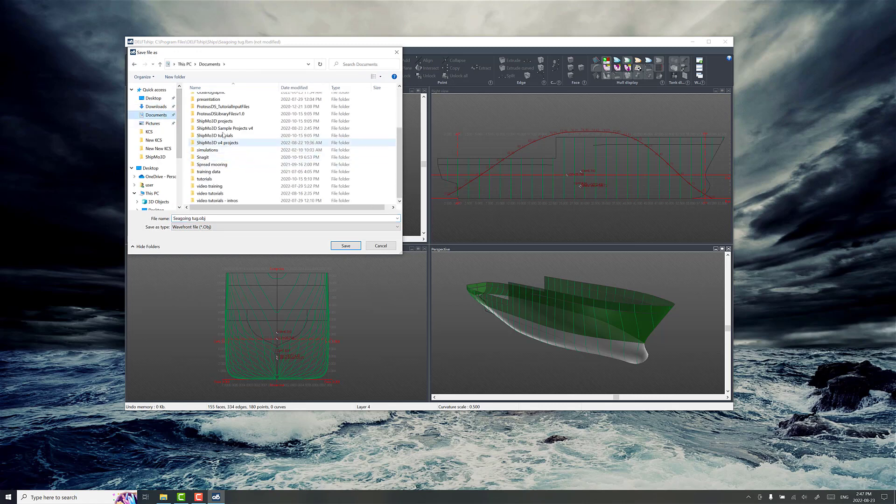
double_click(225, 128)
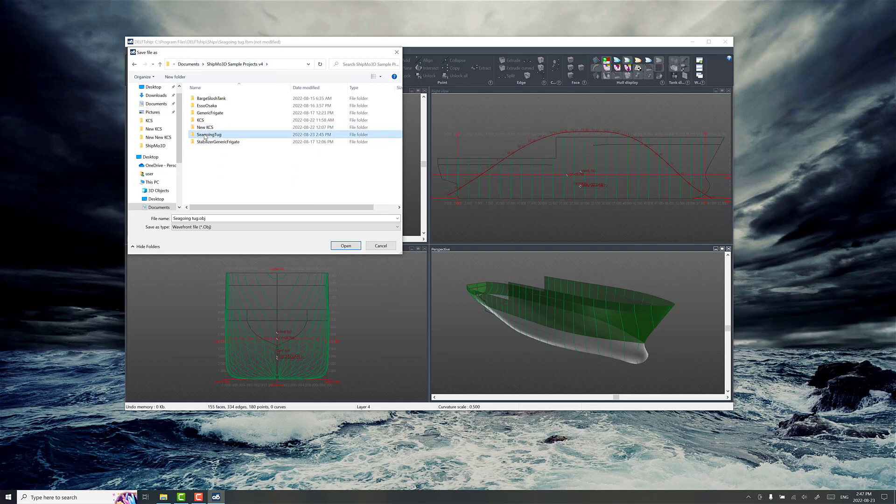
double_click(209, 134)
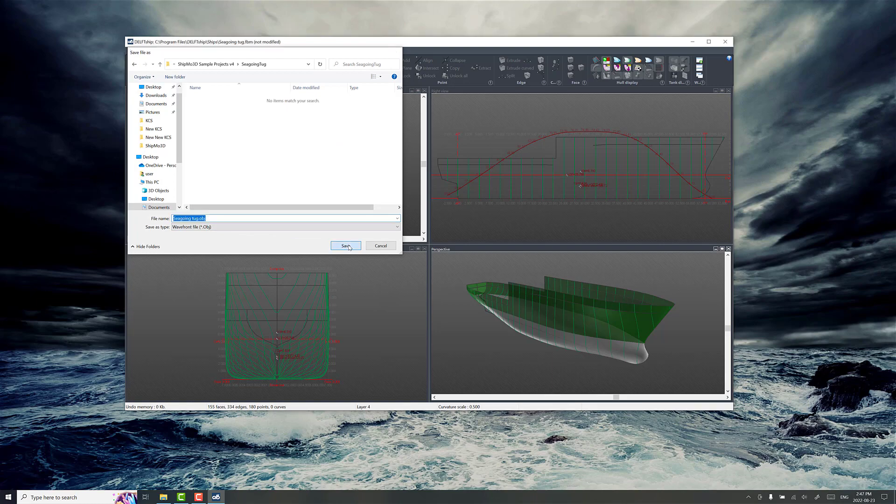
left_click(345, 245)
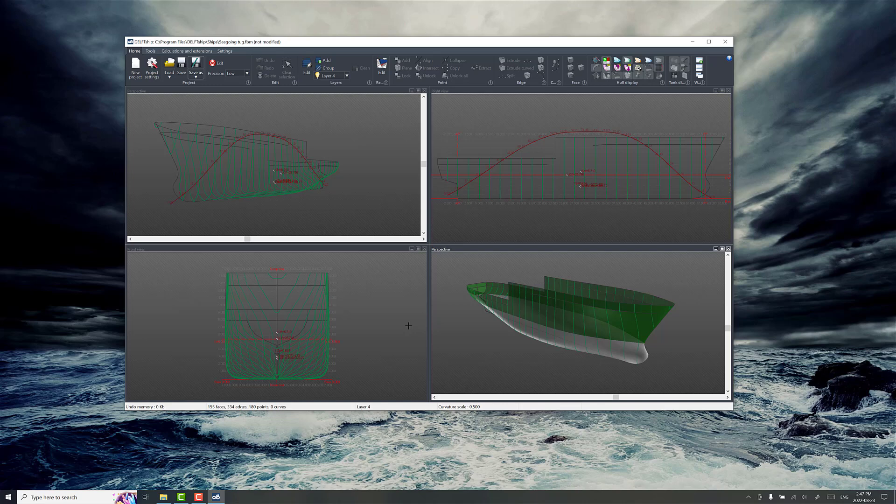
mouse_move(562, 332)
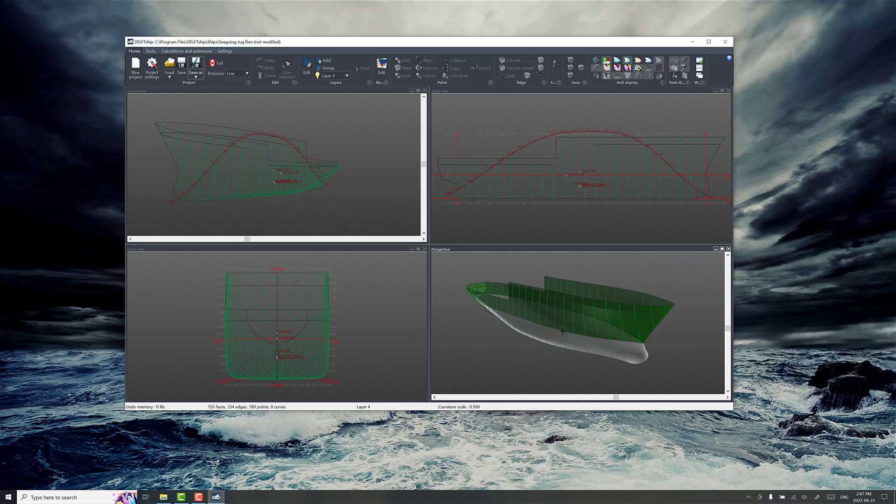
mouse_move(558, 351)
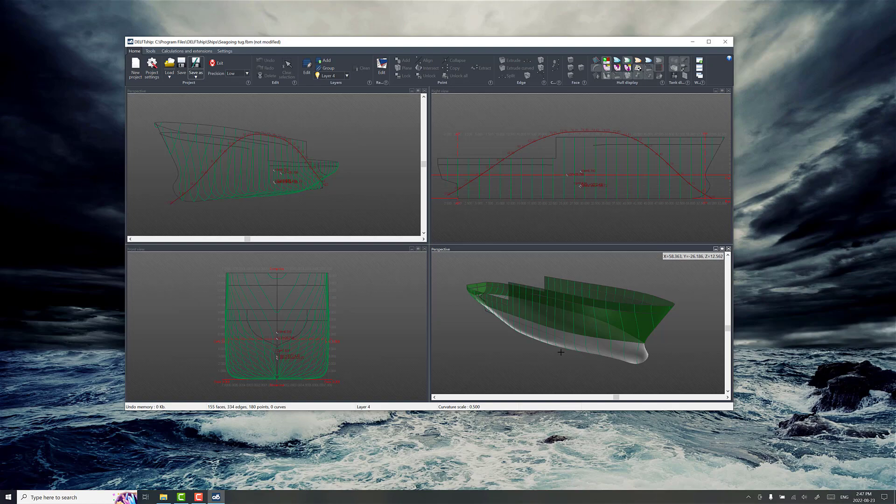
mouse_move(102, 379)
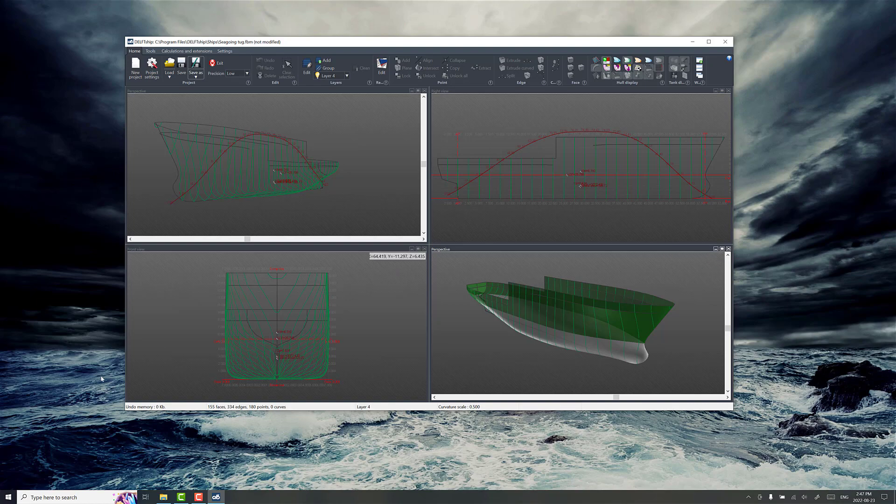
Step: Launch Rhino and open Seagoing tug.obj from the SeagoingTug folder
left_click(7, 496)
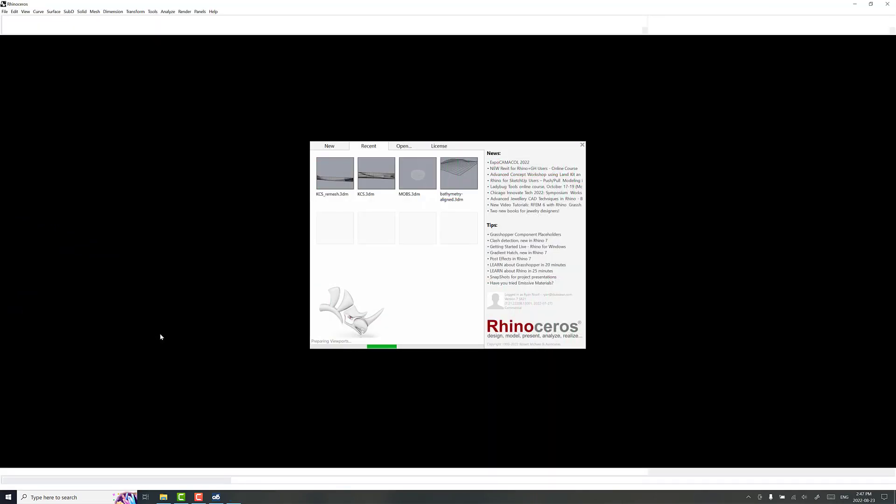
left_click(335, 173)
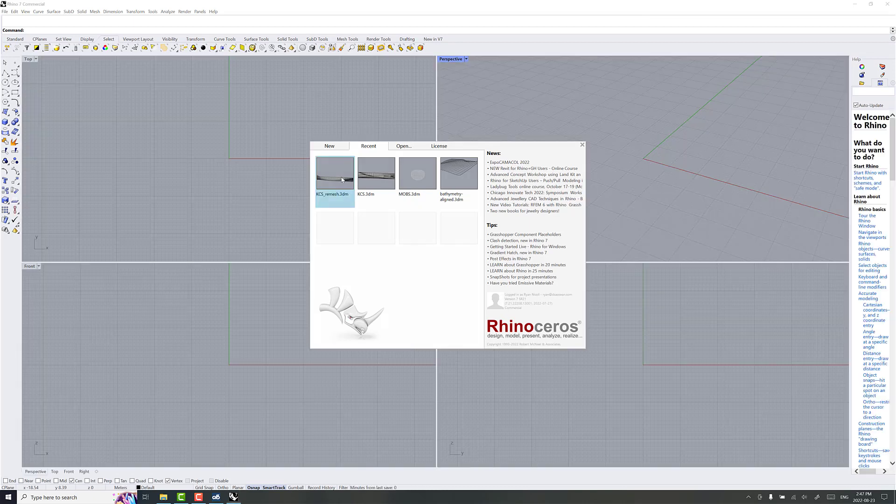
left_click(329, 146)
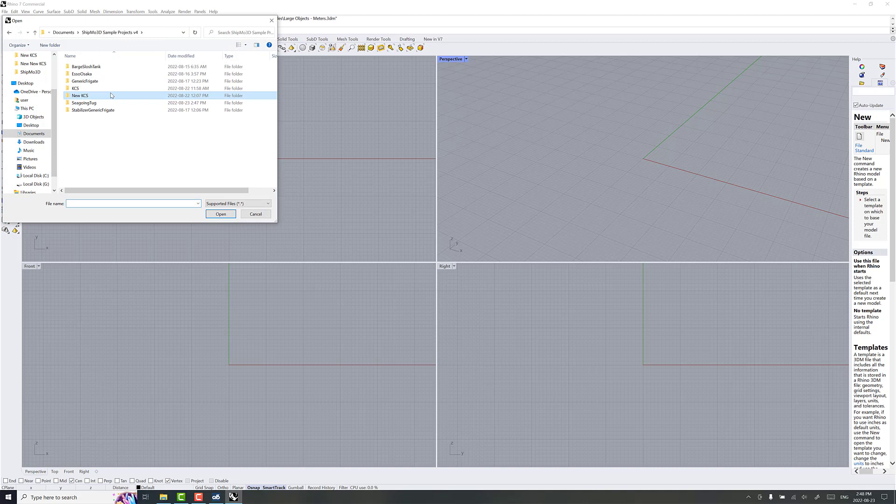
double_click(84, 103)
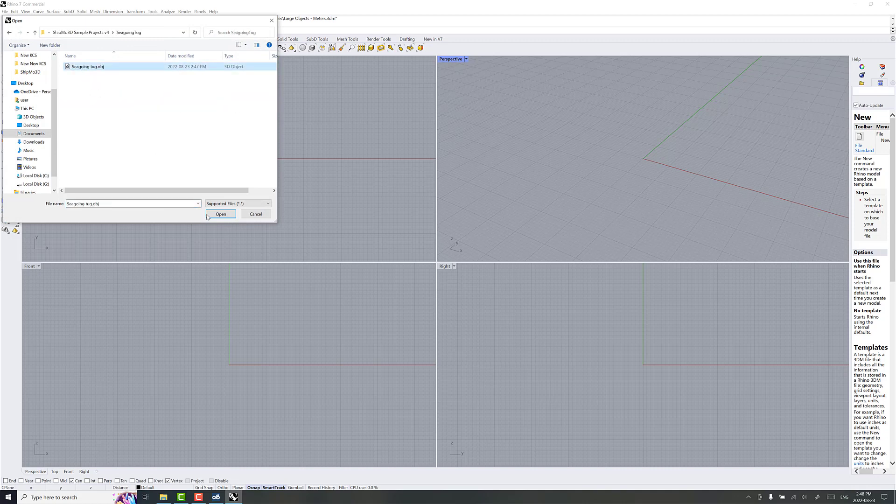
left_click(221, 214)
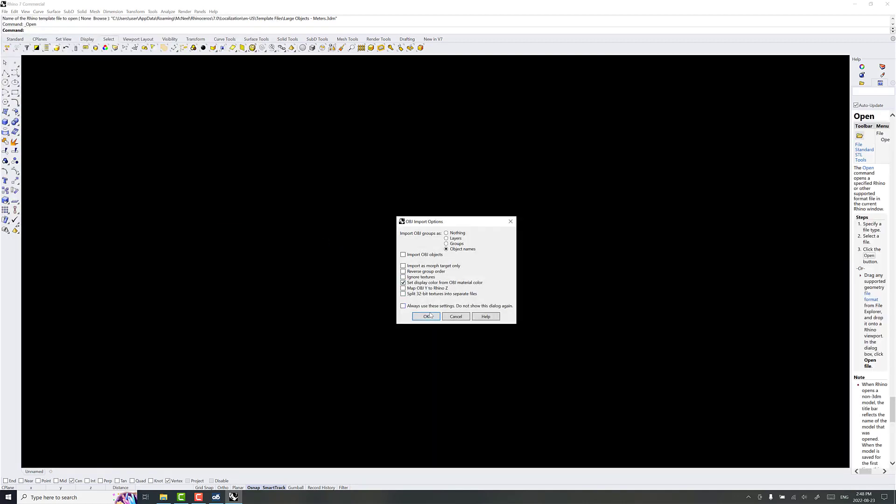
Step: Accept the OBJ import options and orbit the Perspective view around the imported hull
left_click(425, 316)
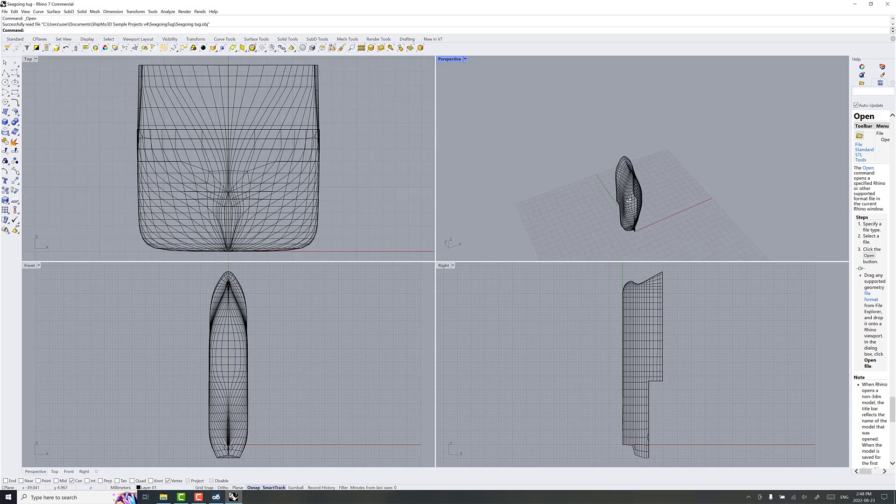
left_click_drag(628, 188, 608, 228)
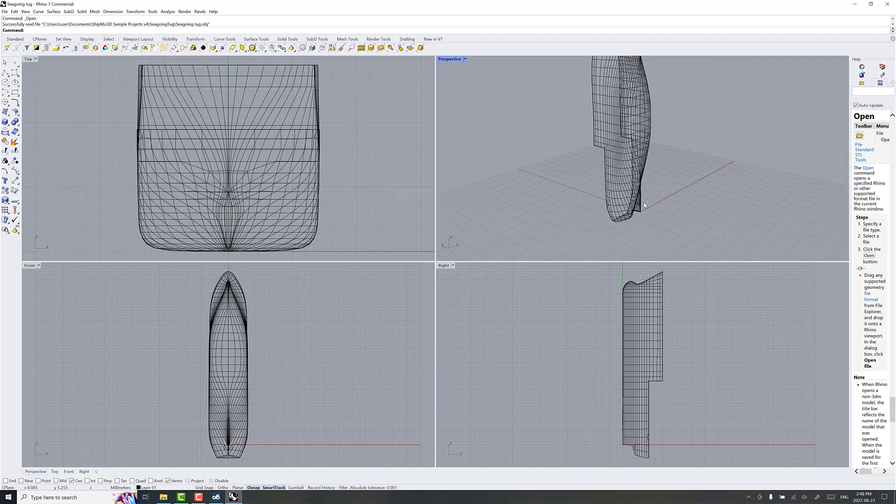
mouse_move(637, 211)
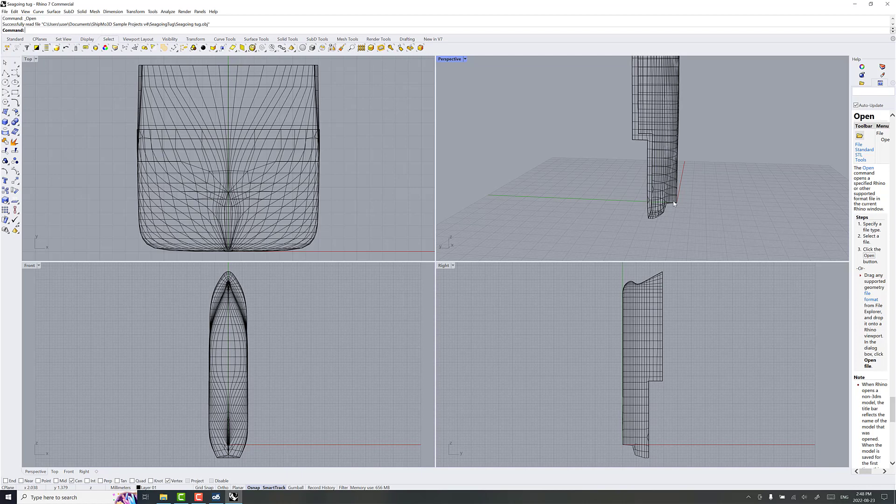
left_click_drag(674, 204, 655, 216)
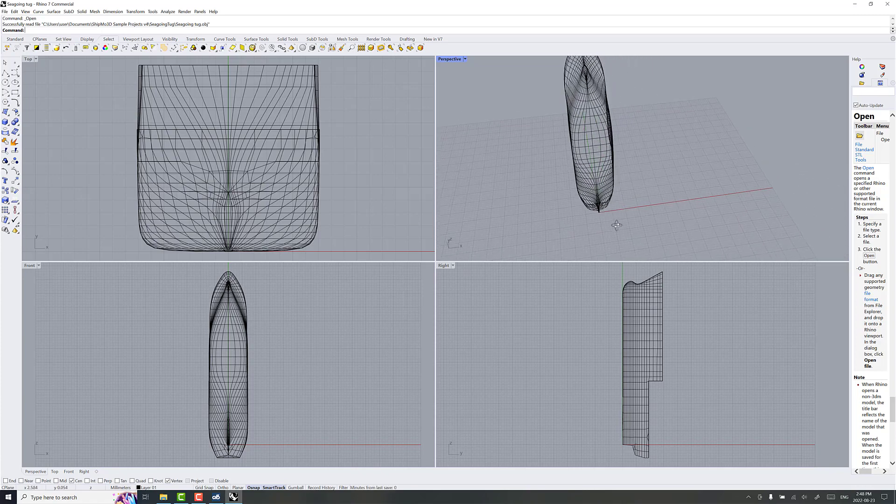
left_click_drag(615, 225, 643, 222)
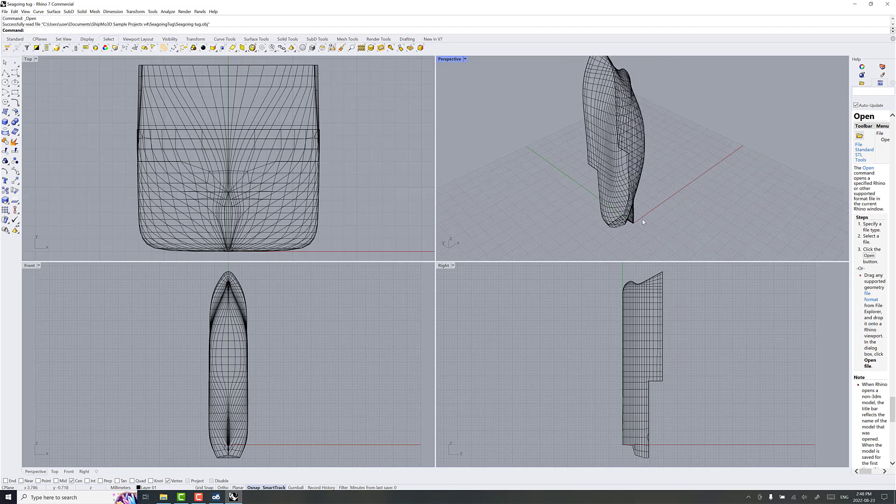
mouse_move(707, 176)
type("Rotate")
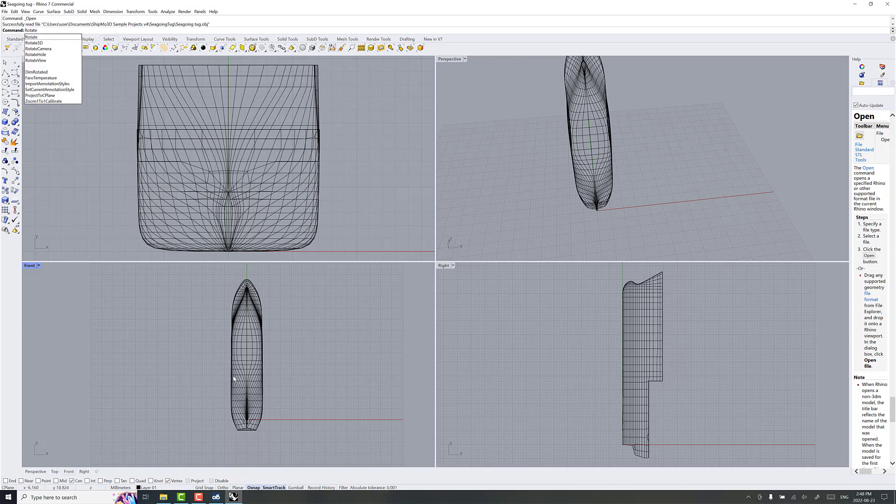
mouse_move(272, 366)
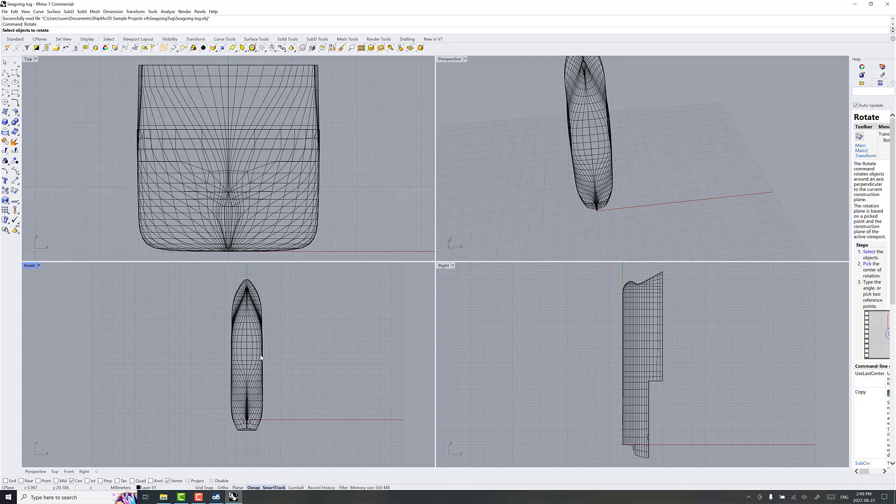
Step: Select the hull mesh and rotate it 90° twice so it lies level
left_click(246, 343)
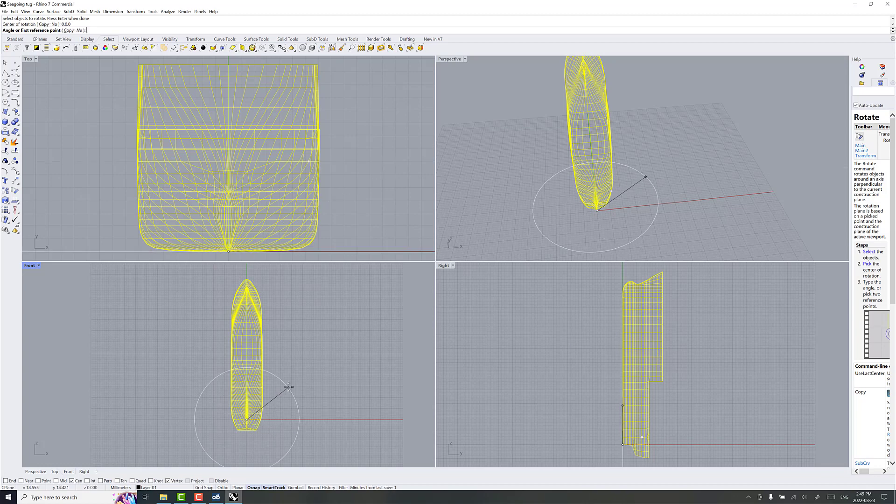
type("90")
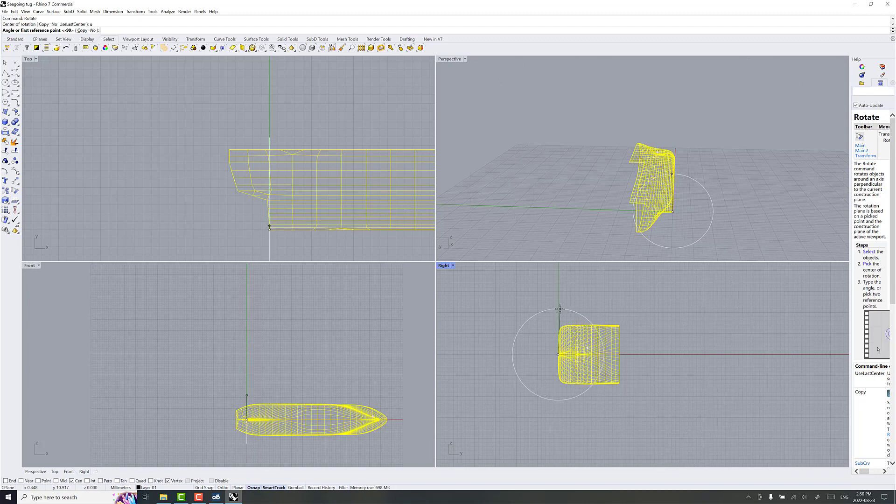
type("90")
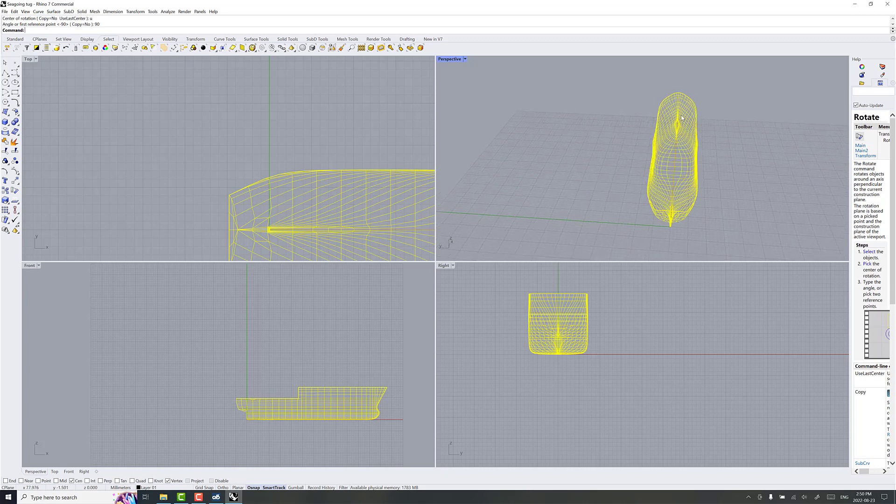
mouse_move(689, 181)
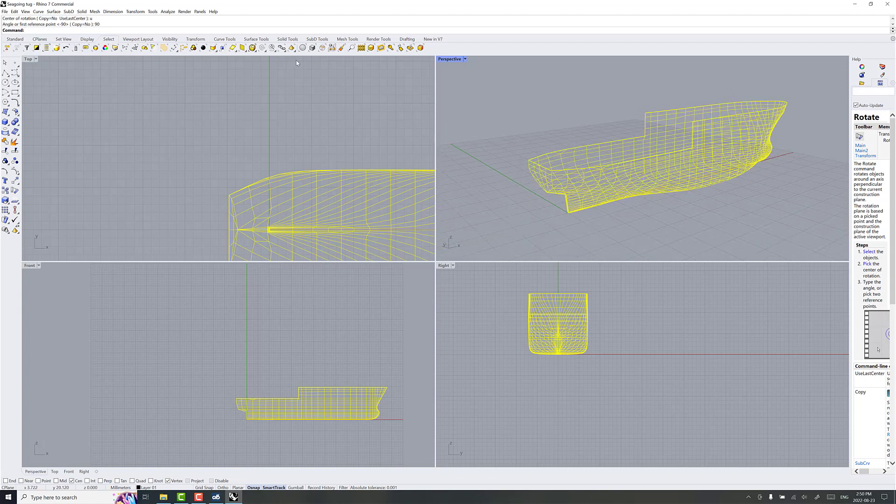
mouse_move(224, 38)
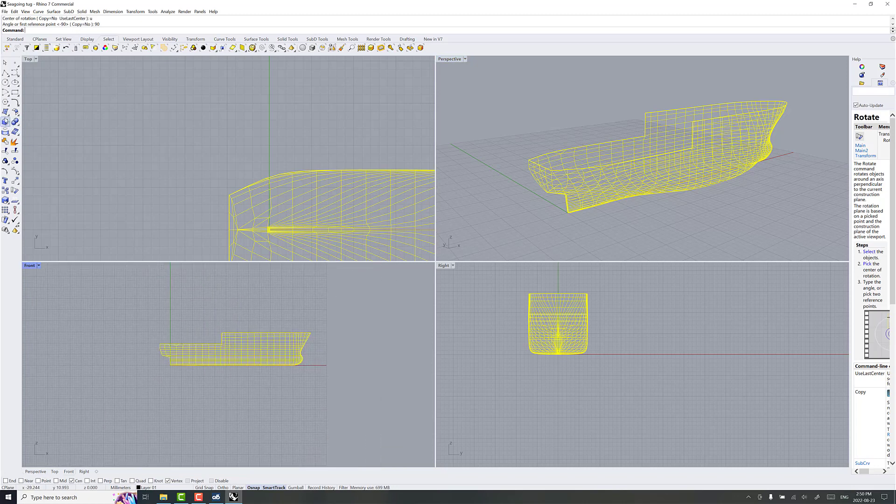
mouse_move(5, 111)
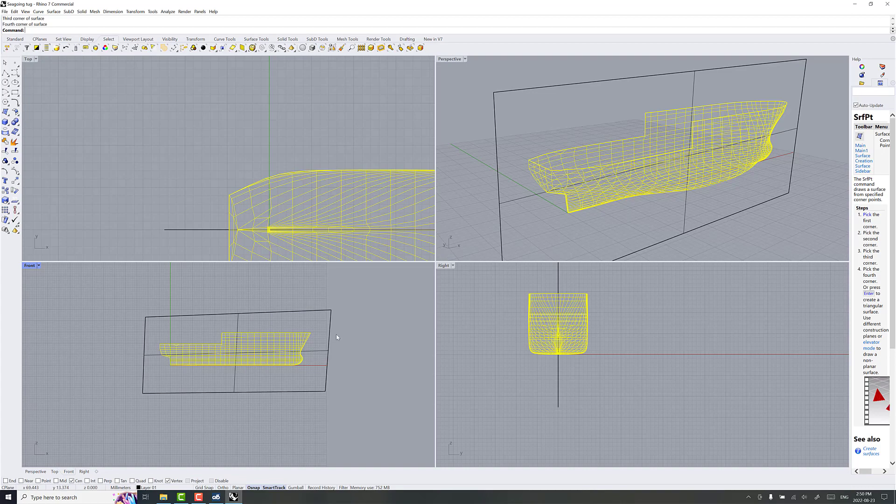
Step: Orbit the Perspective view to check the centreline surface through the hull
left_click_drag(628, 166, 540, 183)
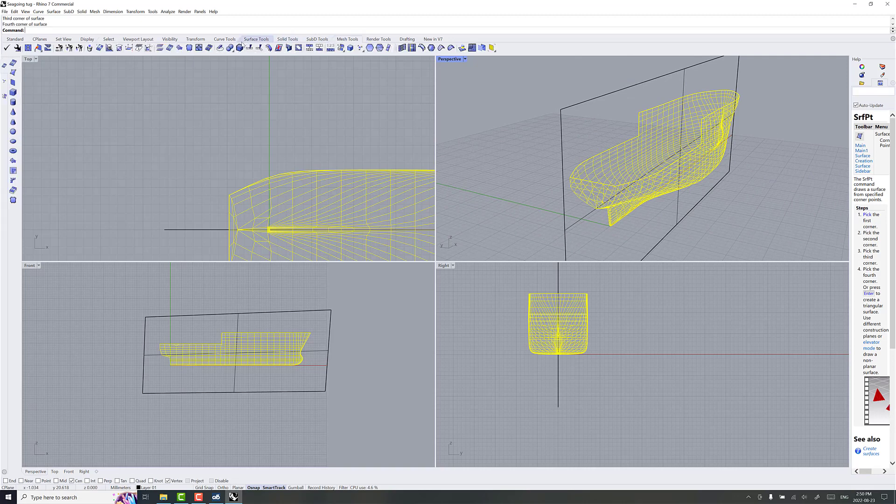
mouse_move(258, 47)
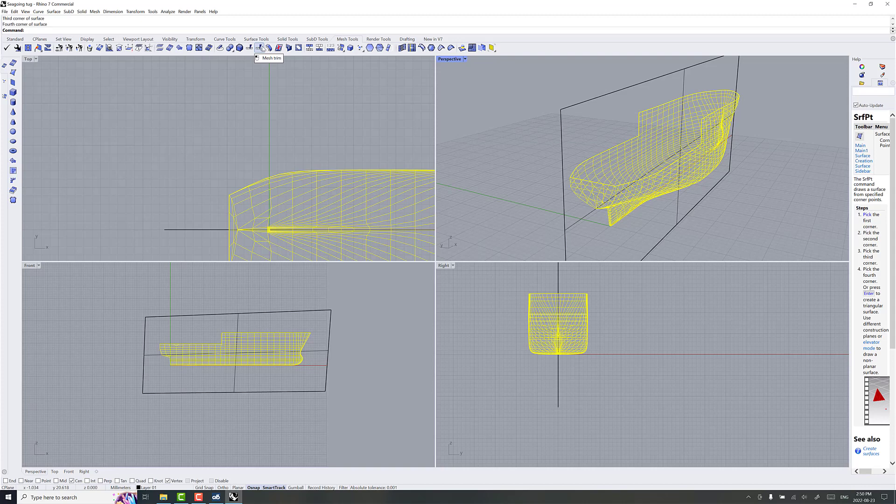
Step: MeshTrim the hull with the centreline surface as cutter, removing one side
left_click(257, 48)
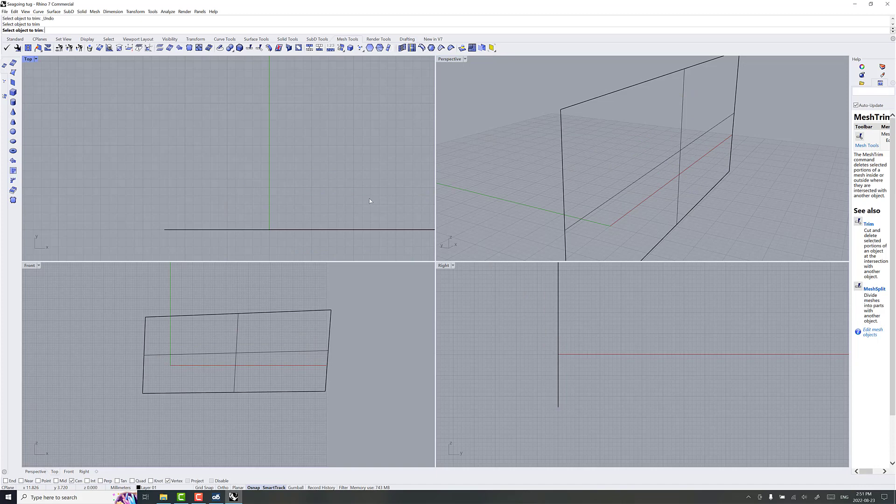
mouse_move(280, 67)
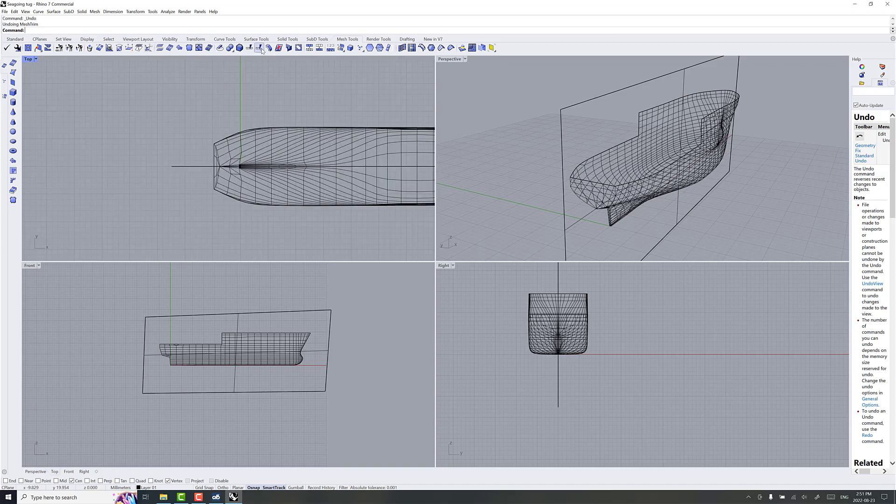
left_click(261, 48)
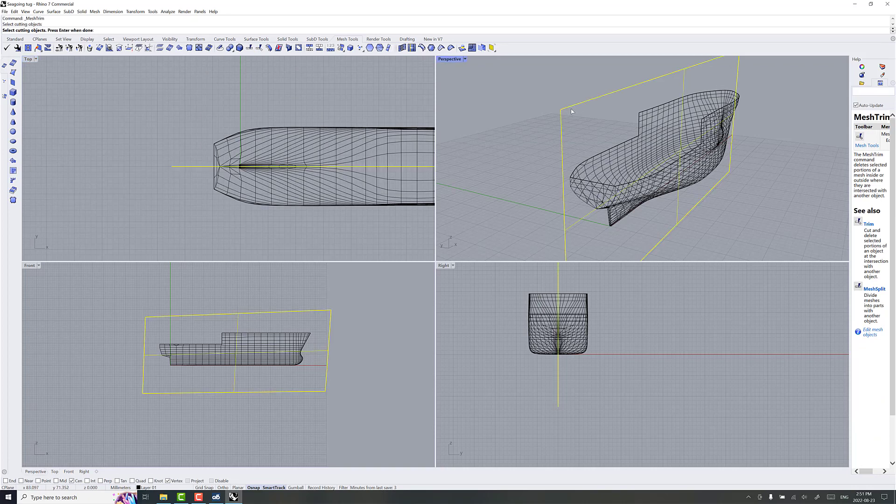
mouse_move(611, 88)
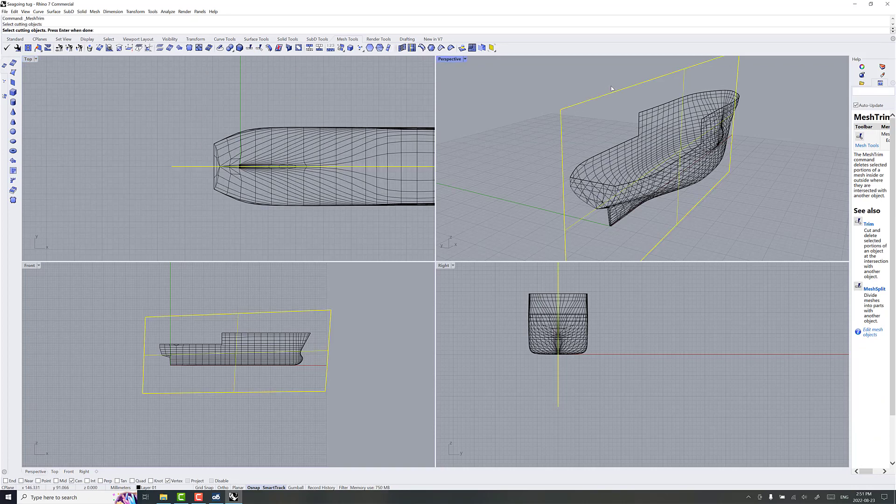
key("Enter")
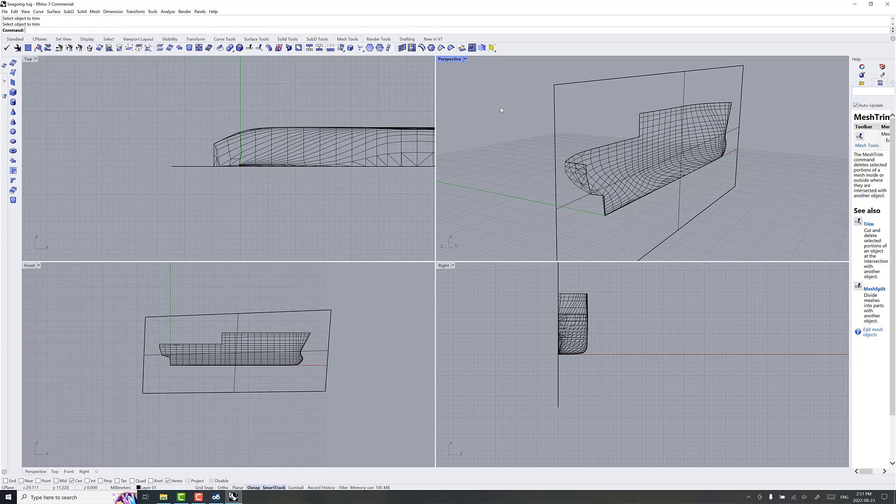
left_click(582, 87)
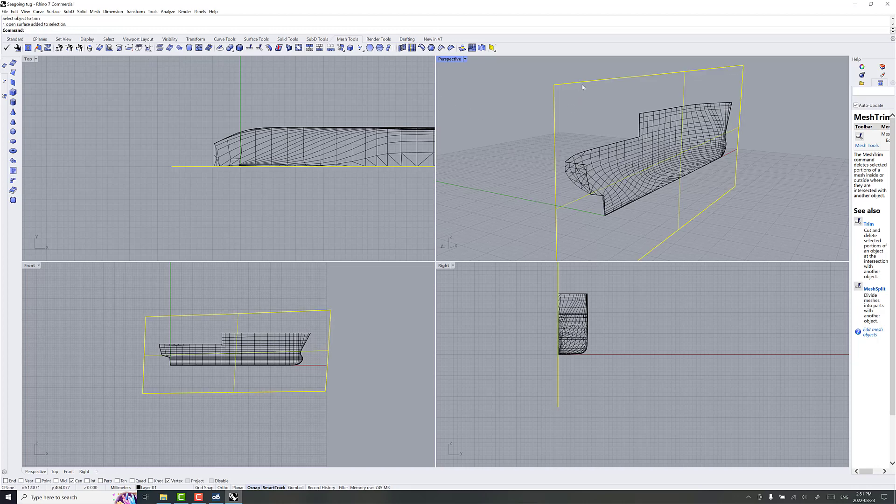
Step: Delete the centreline cutting surface and bring up Save As
key("Delete")
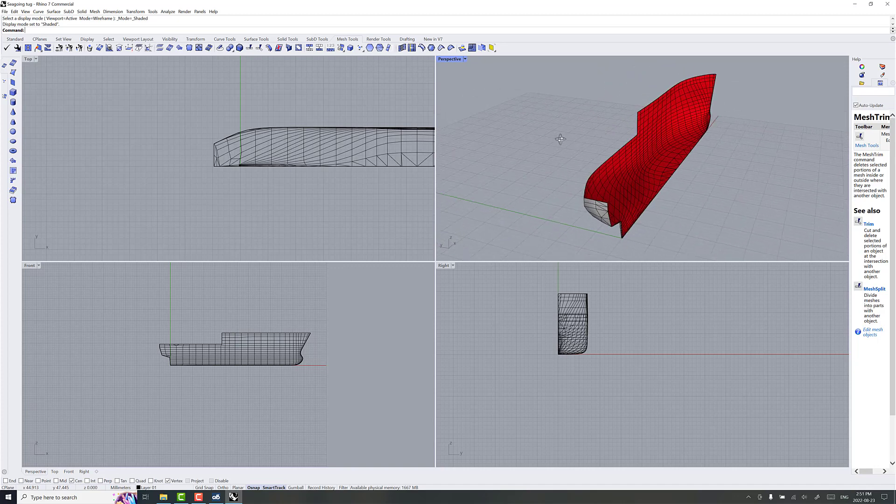
left_click(4, 11)
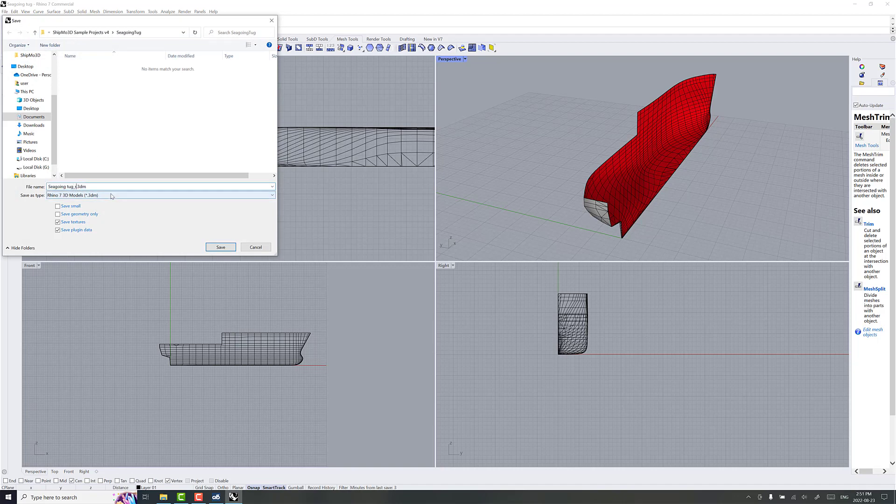
Step: Rename the file to 'Seagoing tug processed' and save it as 3DM
type("prod")
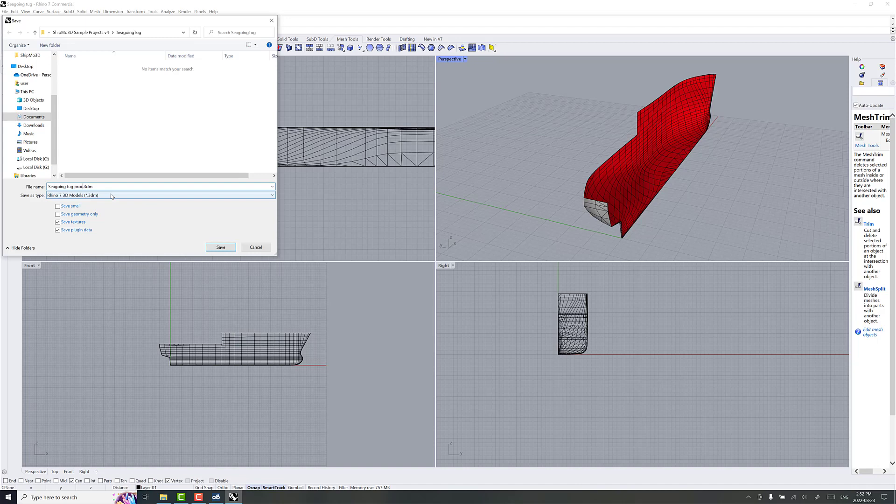
type("essed")
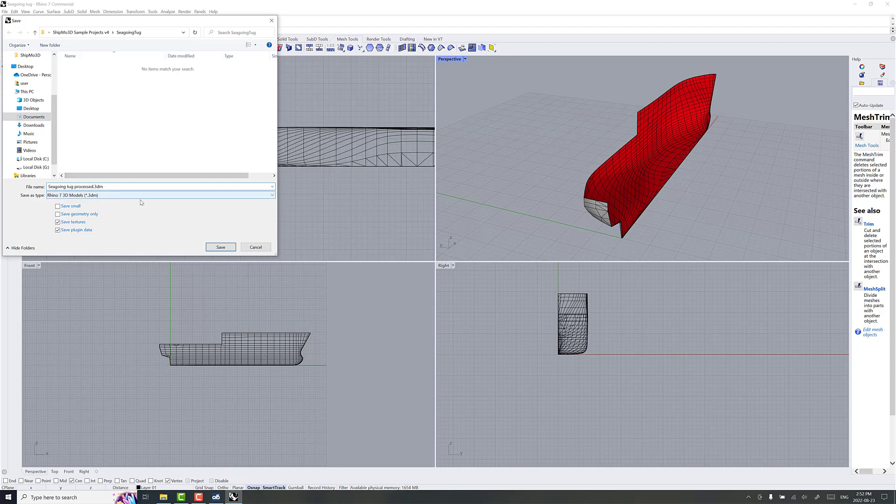
left_click(160, 186)
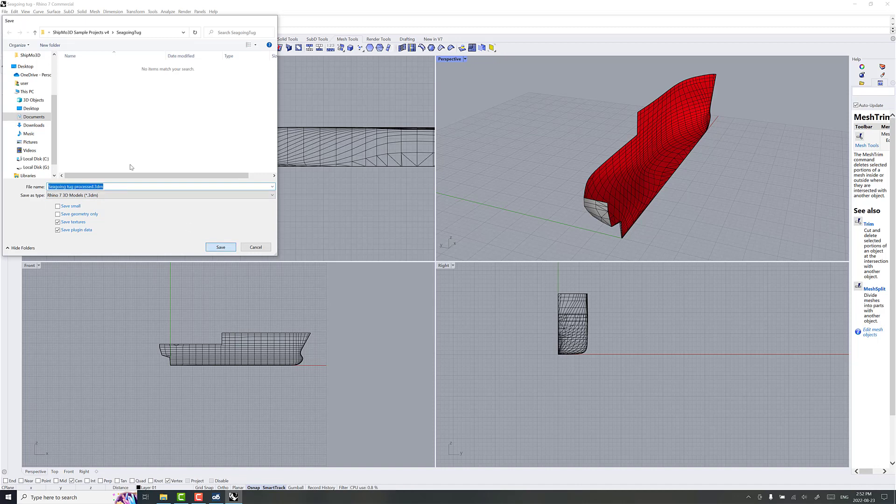
left_click(219, 246)
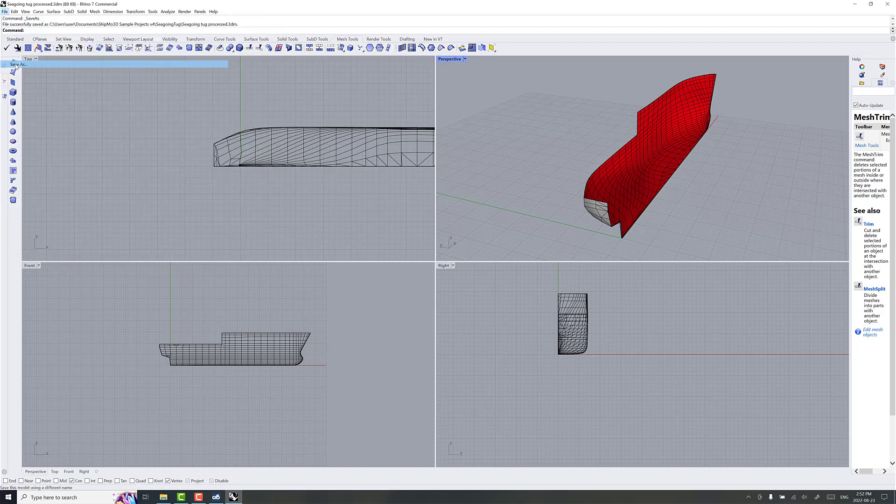
Step: Export the half-hull as Seagoing tug processed.obj using polygon mesh objects
left_click(18, 64)
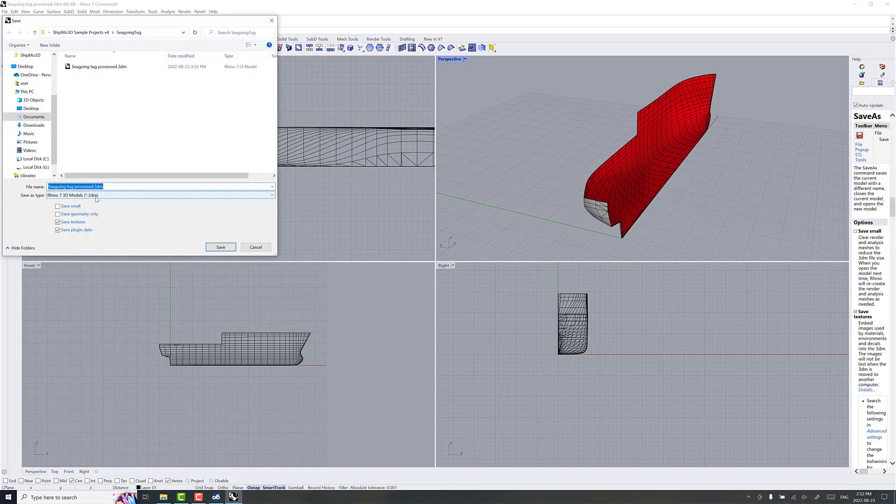
left_click(160, 195)
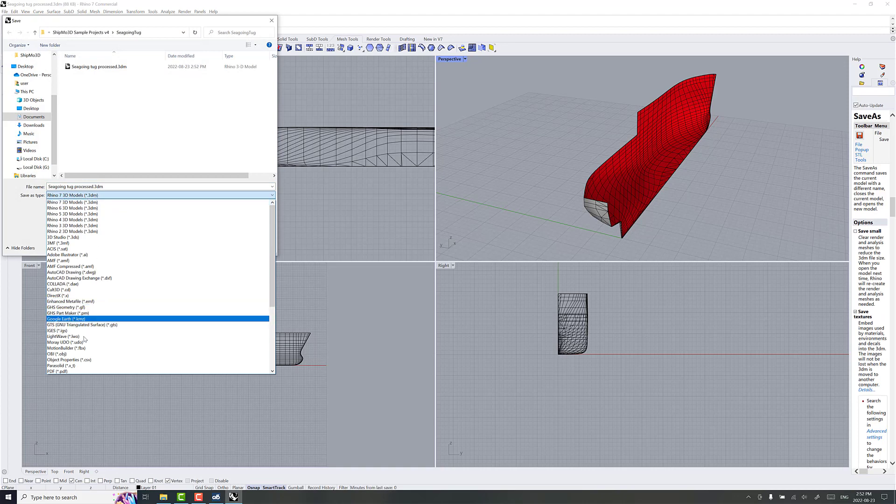
left_click(58, 353)
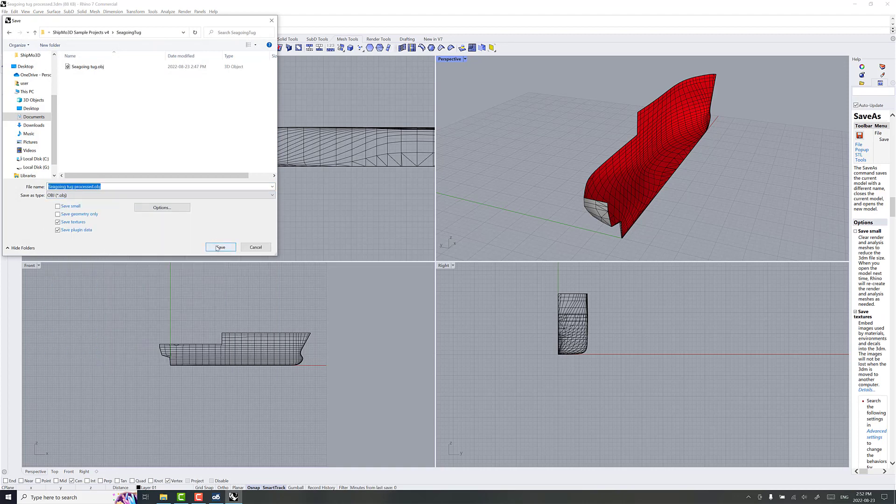
left_click(220, 246)
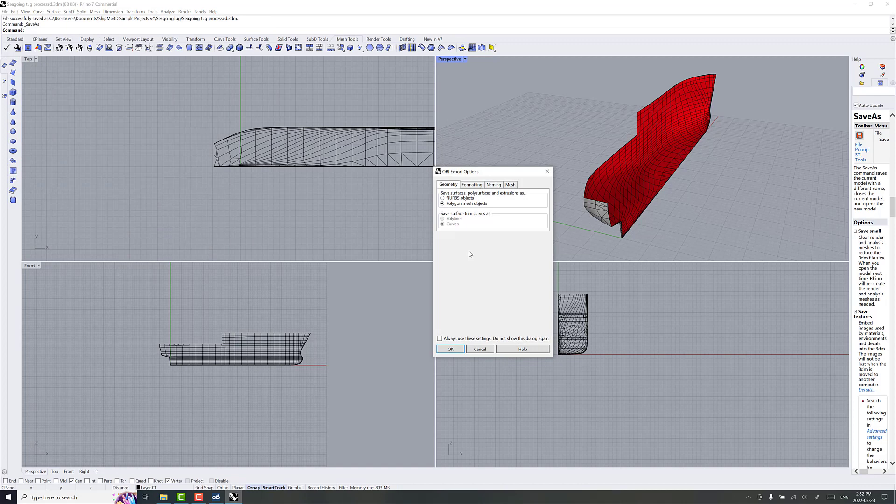
left_click(471, 184)
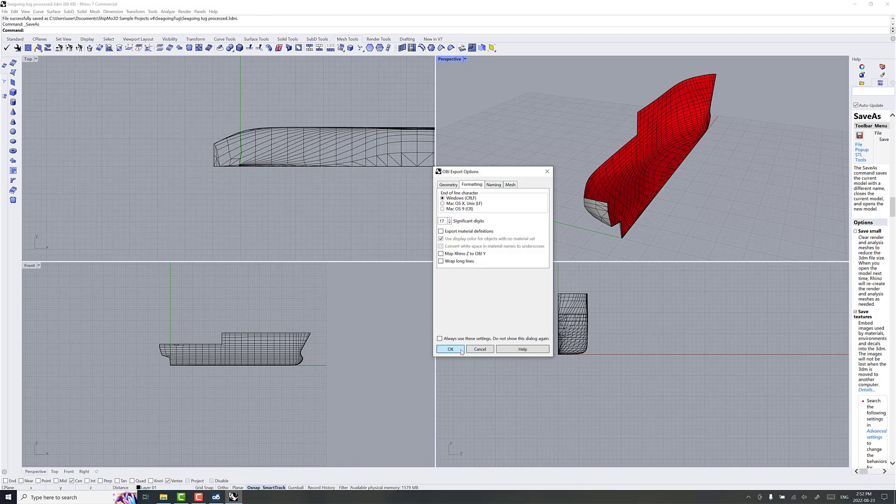
left_click(450, 349)
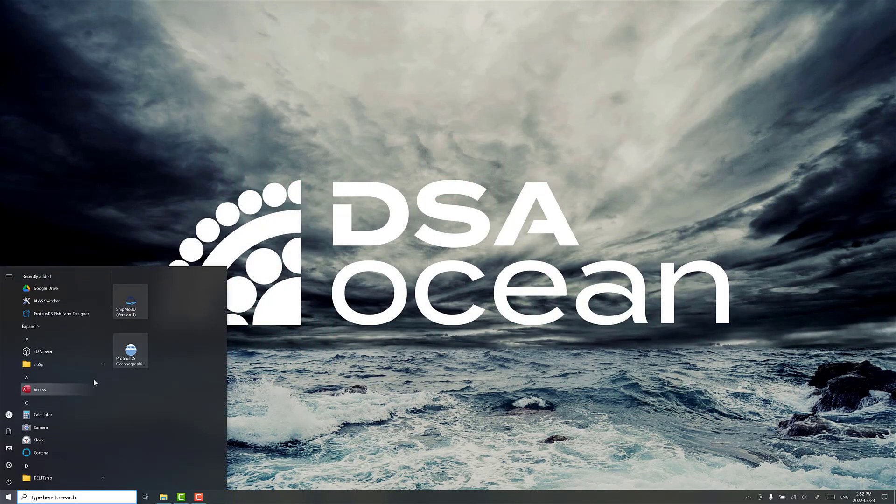
Step: Create a new ShipMo3D project with the Sample Projects v4 SeagoingTug folder as its directory
left_click(130, 300)
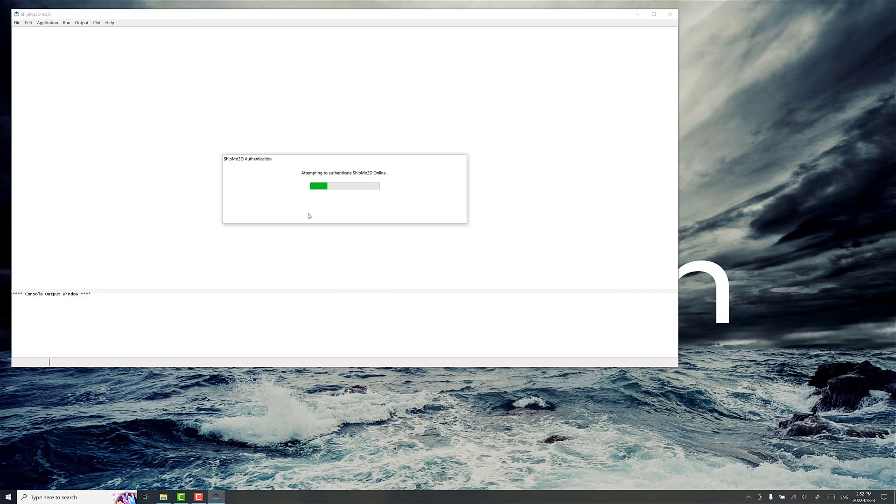
left_click(17, 22)
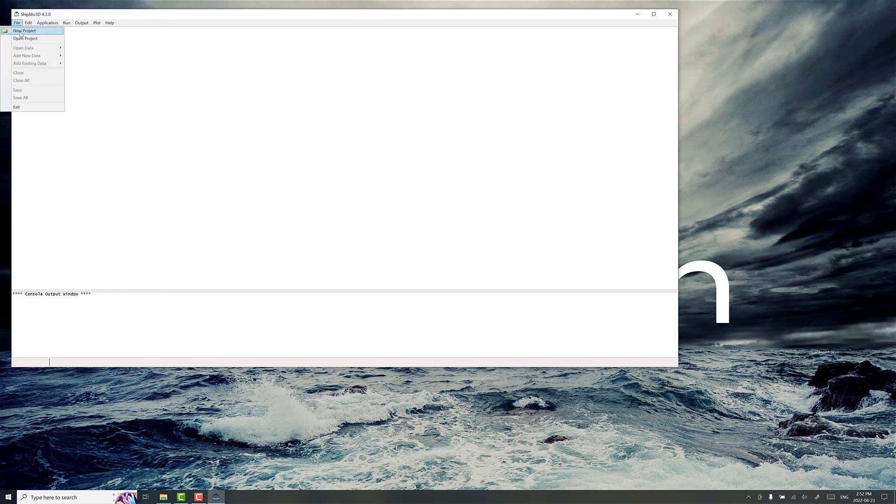
left_click(24, 30)
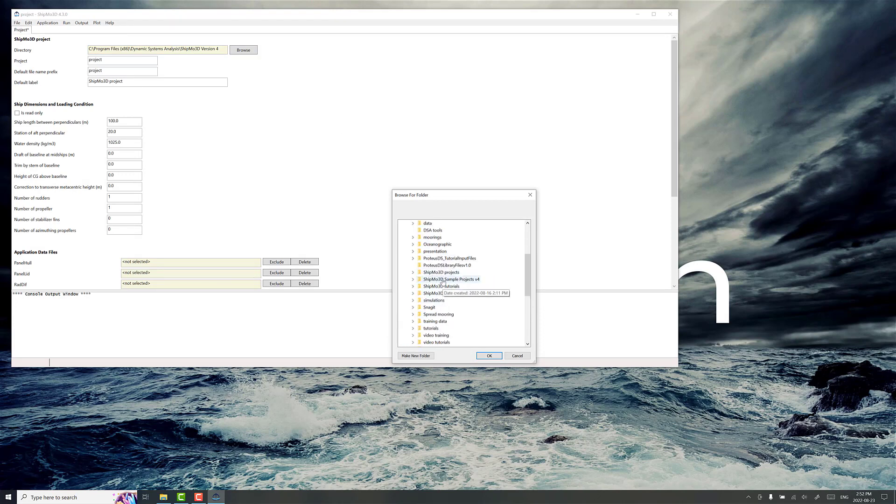
left_click(413, 279)
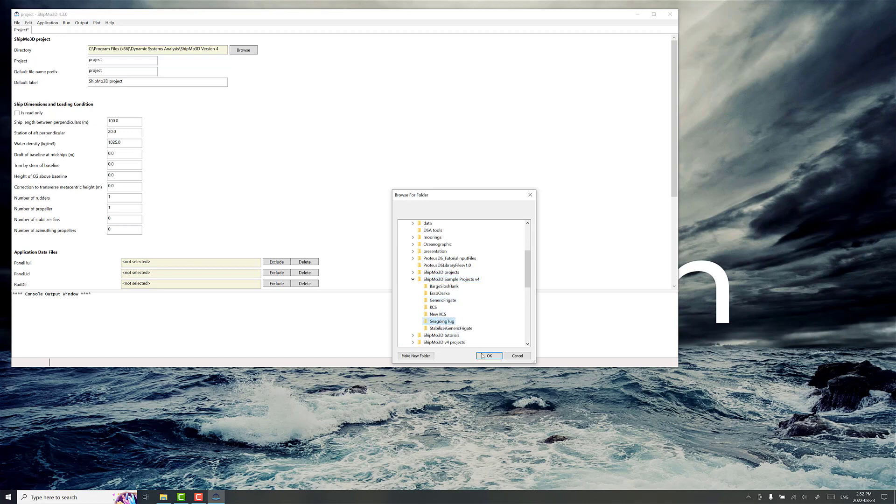
left_click(486, 355)
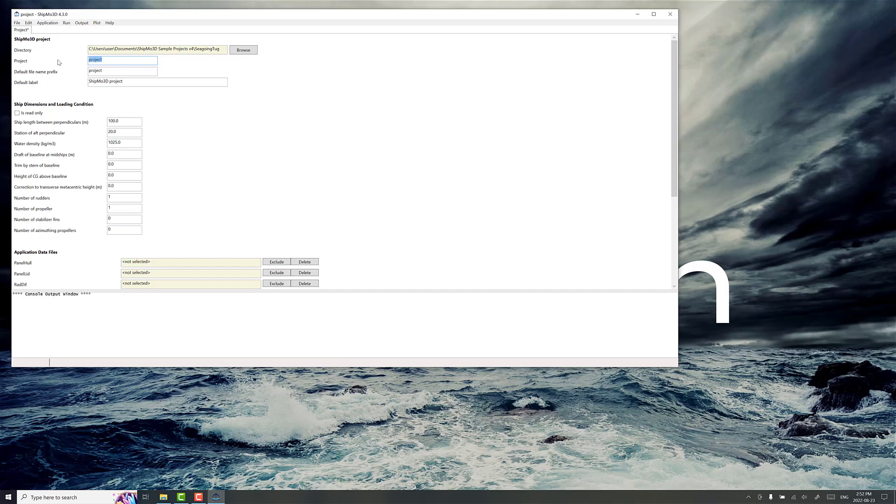
Step: Enter the single-word project name SeagoingTug, label Seagoing Tug, and ship length 58 m
type("Seagoing Tug")
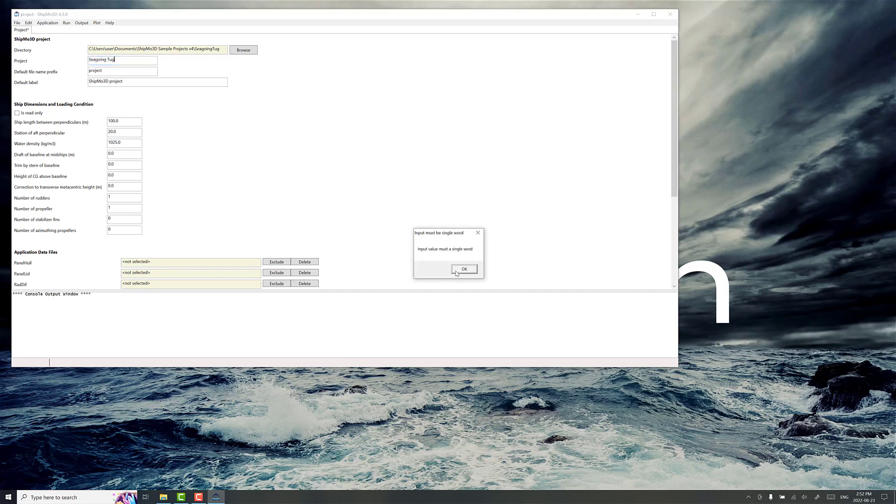
left_click(463, 269)
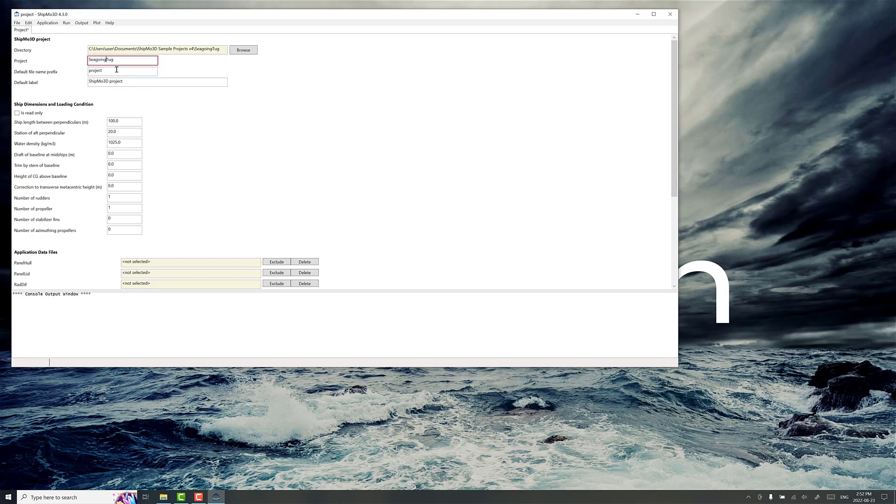
type("Seagoing Tug")
left_click(124, 121)
type("58")
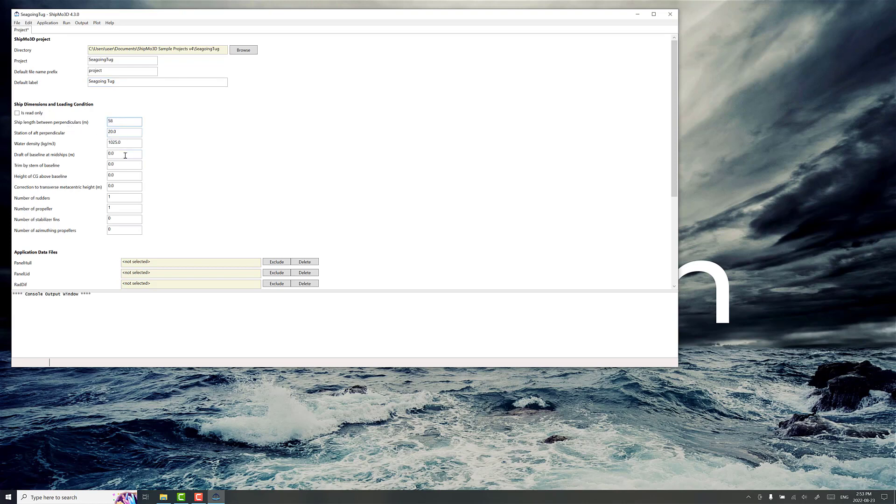
left_click(124, 153)
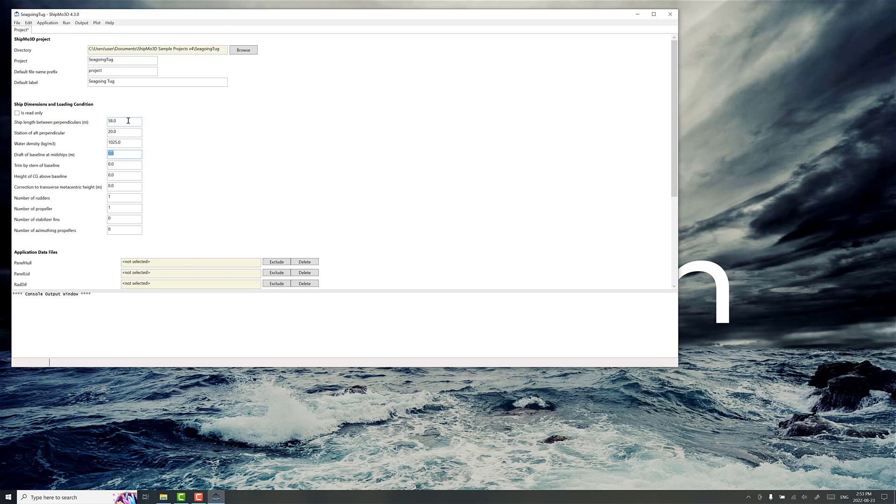
mouse_move(97, 157)
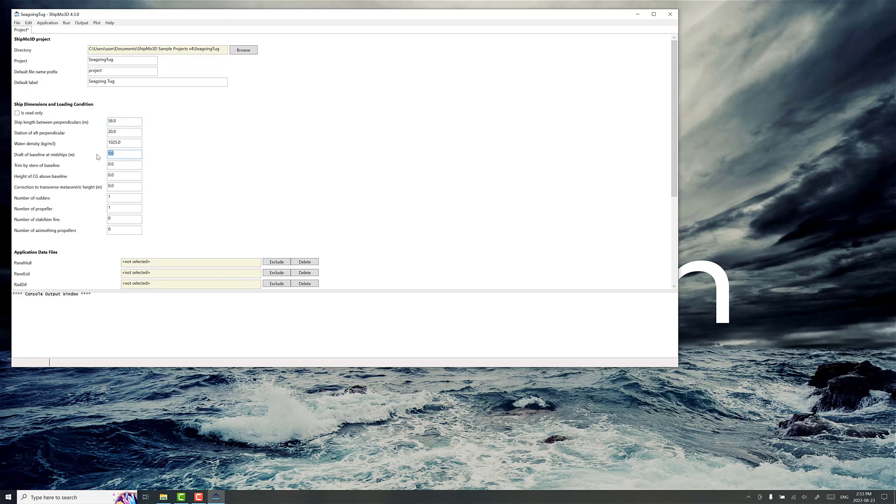
left_click(16, 22)
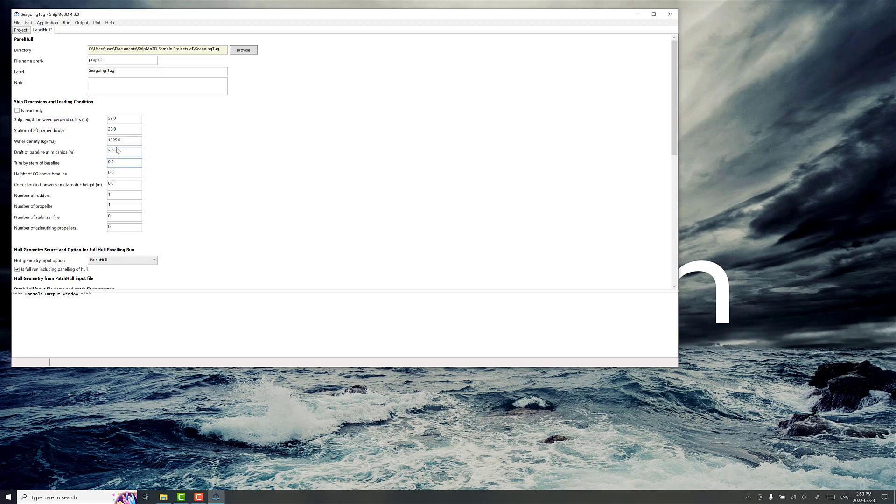
Step: Load Seagoing tug processed.obj as WavefrontOBJ hull geometry and run PanelHull
scroll("down", 3)
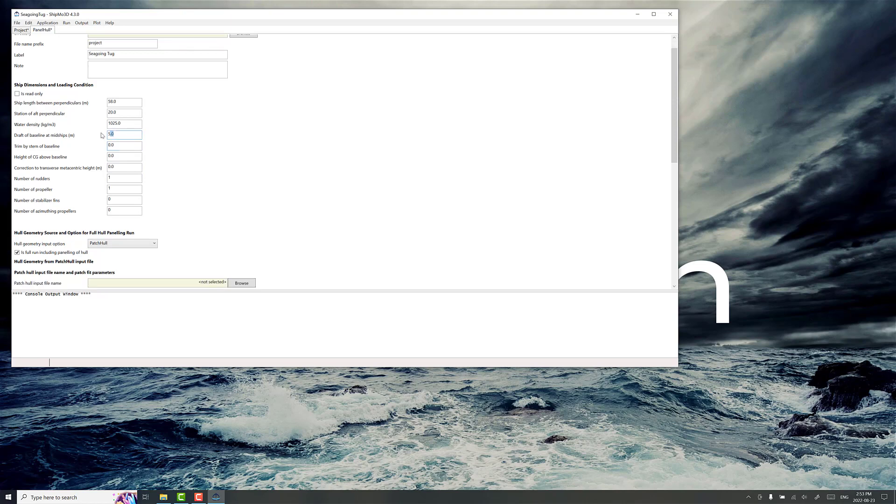
scroll("down", 3)
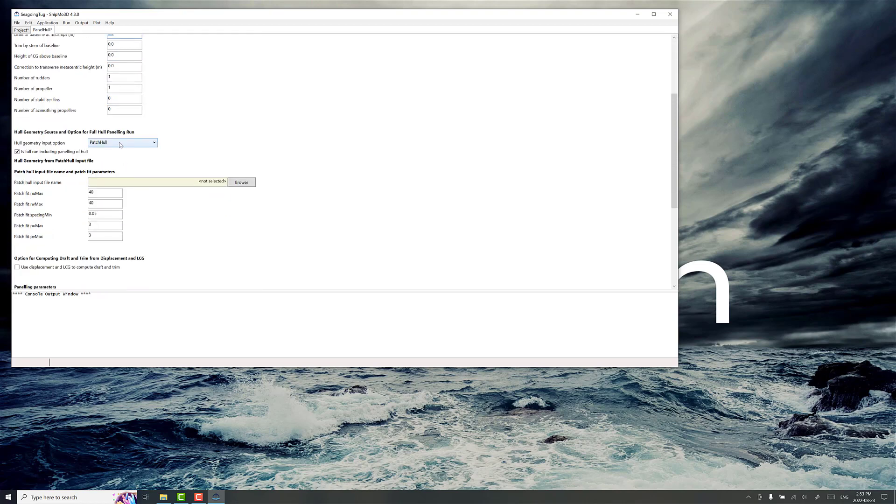
left_click(122, 142)
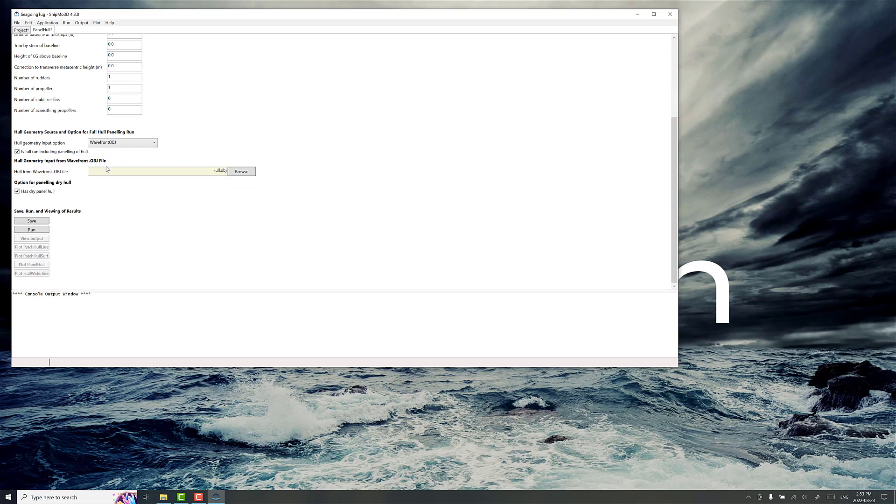
left_click(242, 170)
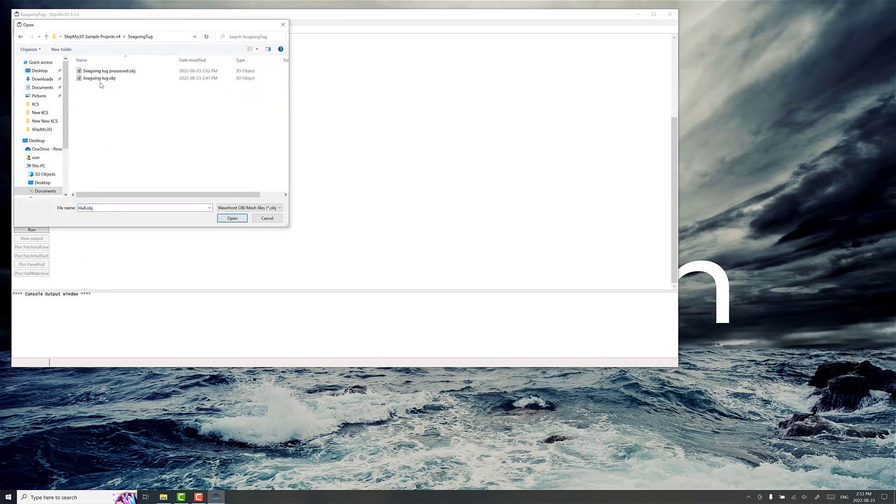
left_click(109, 71)
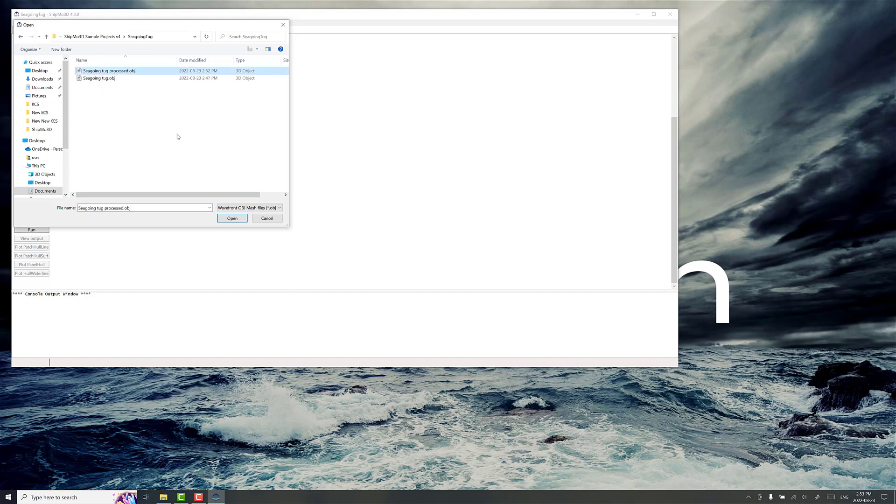
left_click(232, 218)
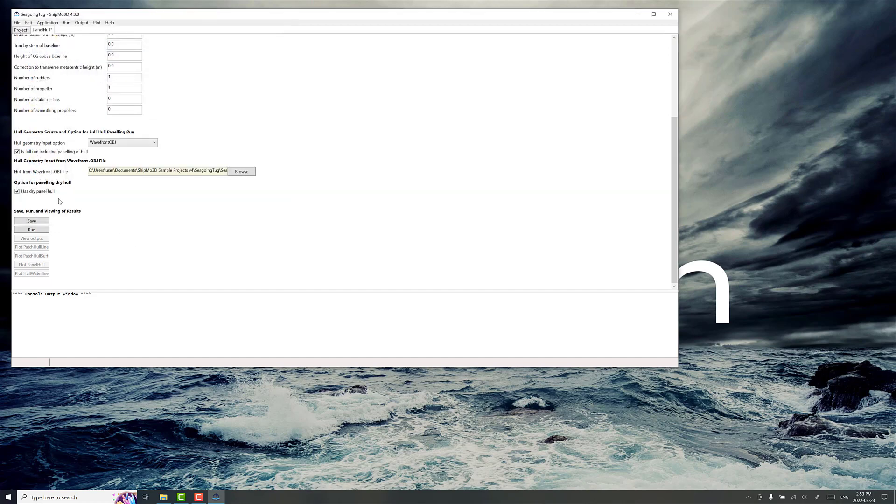
left_click(32, 229)
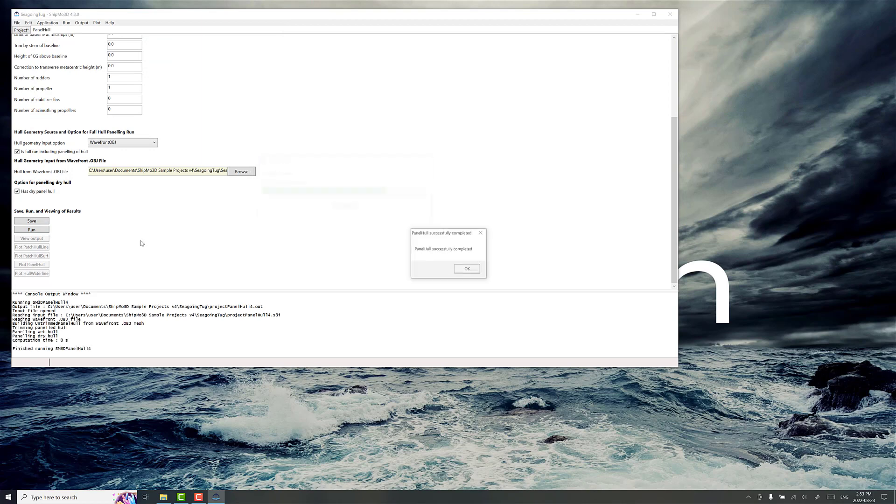
Step: Show the panelled hull with the ShipParts colour table, tilting and rotating the camera sliders
left_click(466, 269)
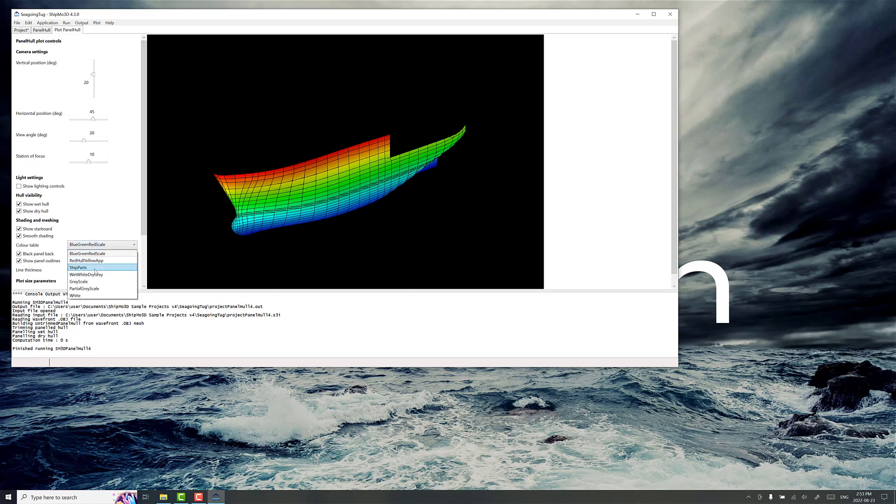
left_click(78, 267)
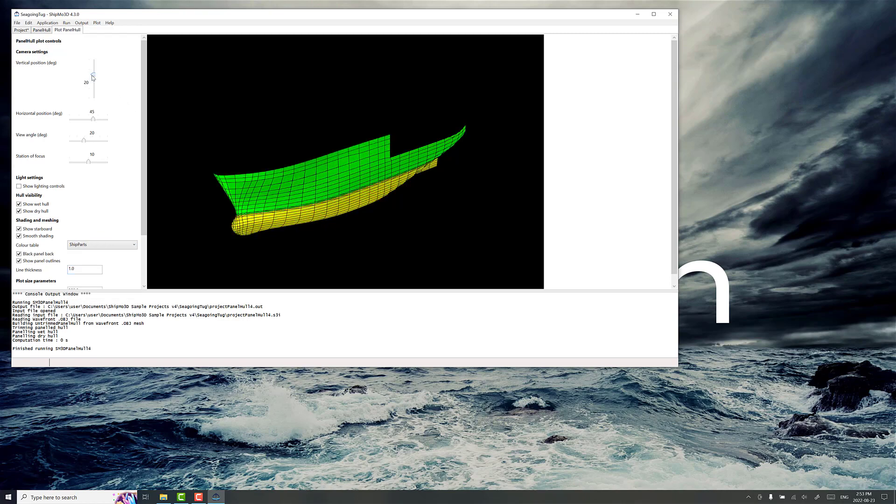
left_click_drag(93, 76, 93, 84)
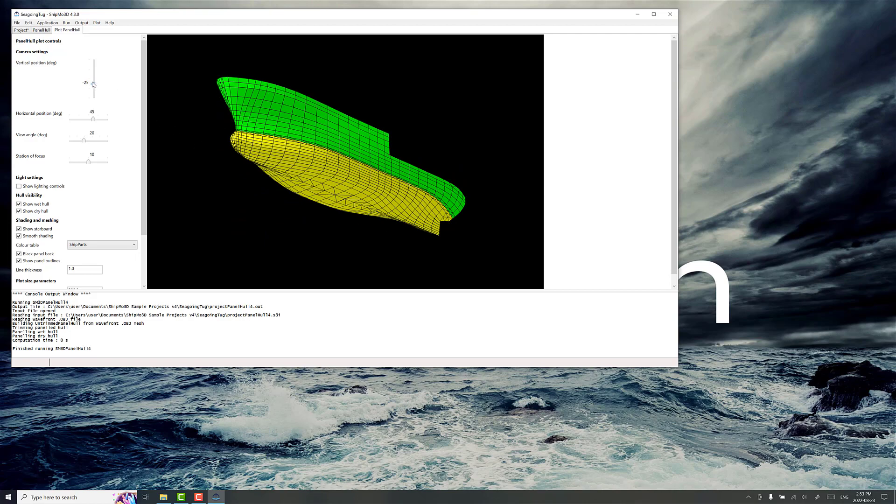
left_click_drag(94, 76, 93, 81)
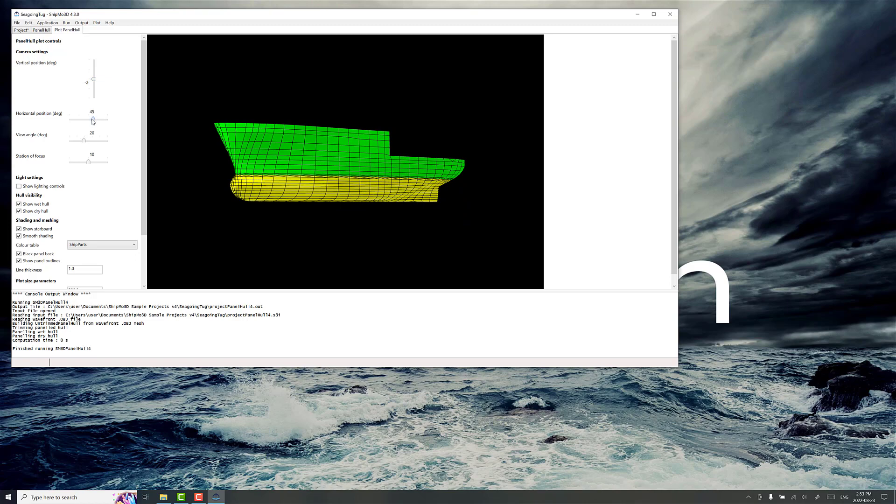
left_click_drag(95, 120, 92, 119)
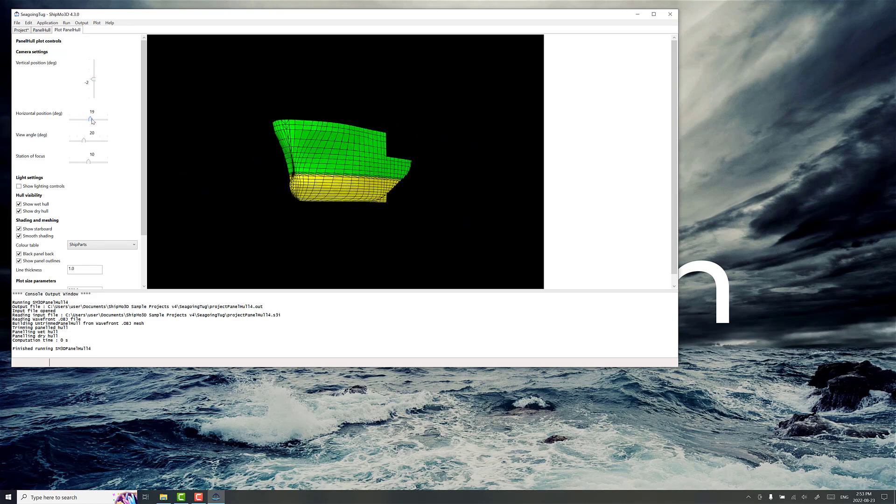
left_click_drag(90, 118, 83, 119)
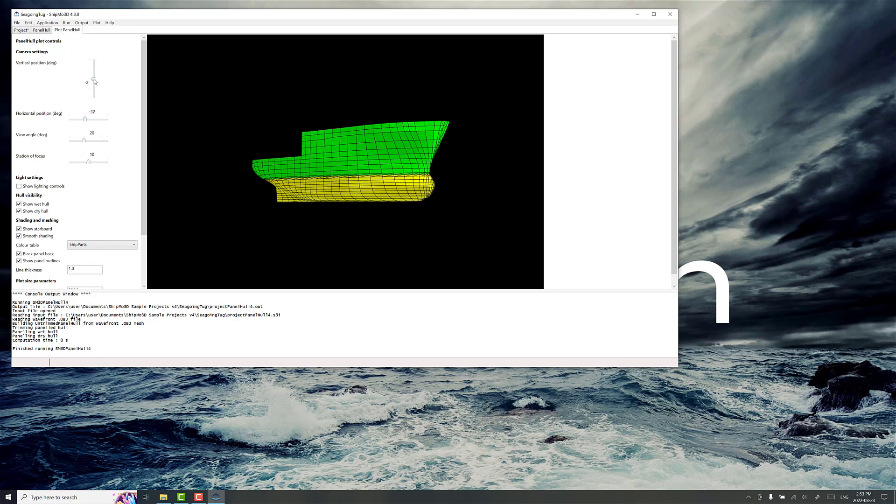
left_click_drag(94, 83, 94, 75)
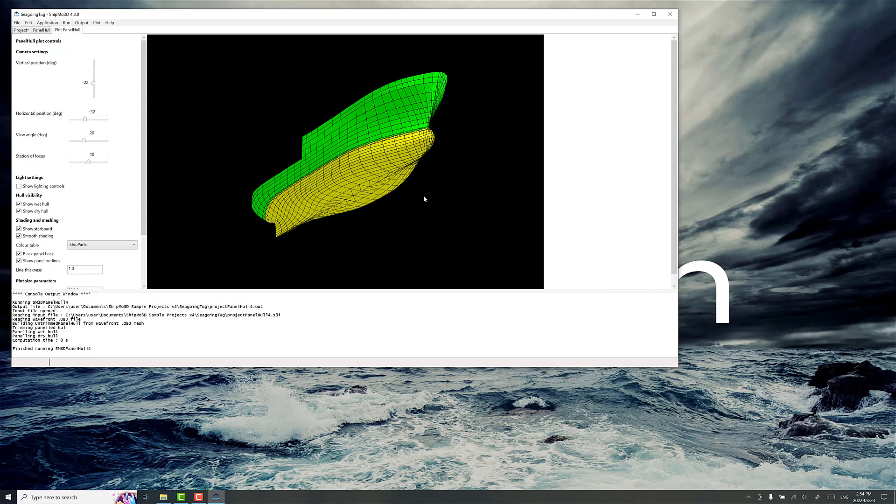
mouse_move(430, 198)
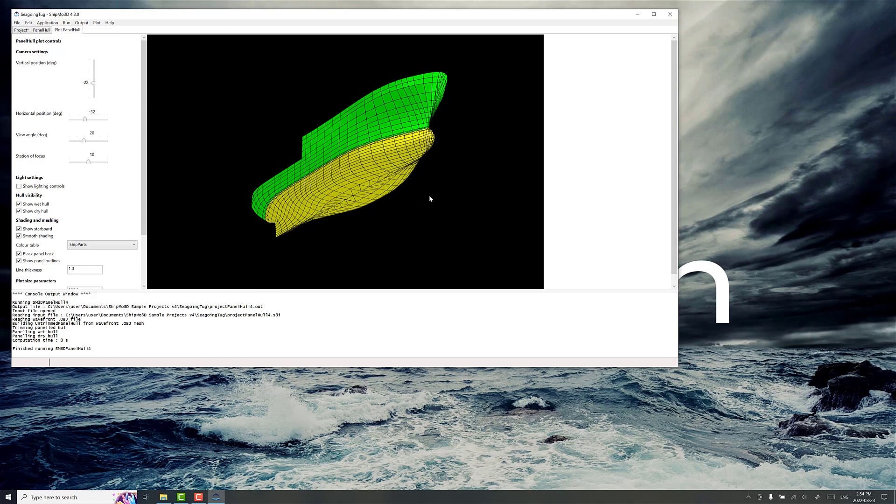